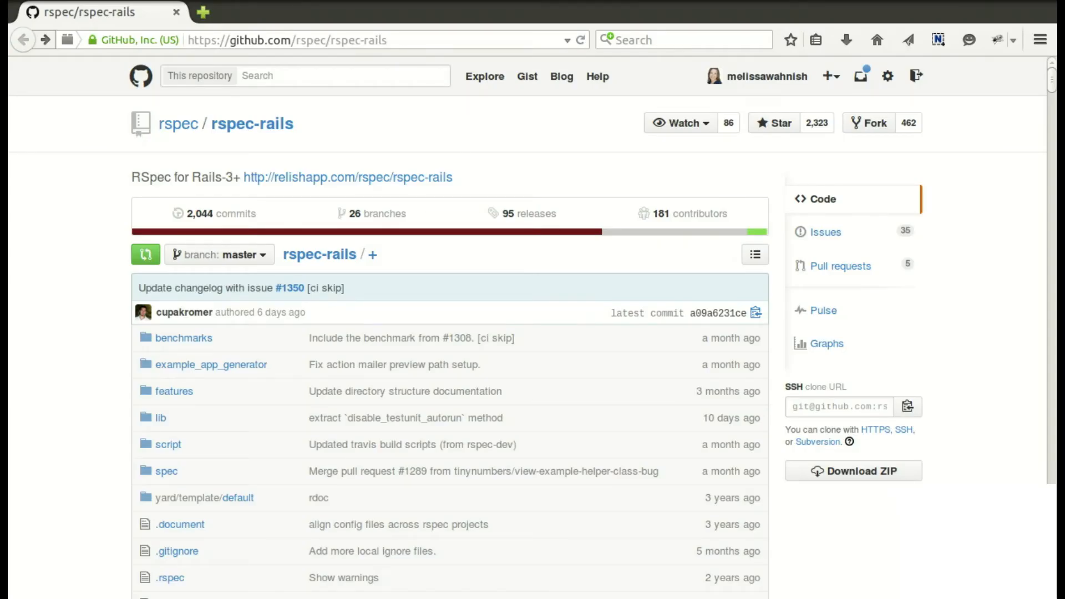
# Scroll the rspec-rails README down to the Installation section with the generator command
pyautogui.scroll(-3)
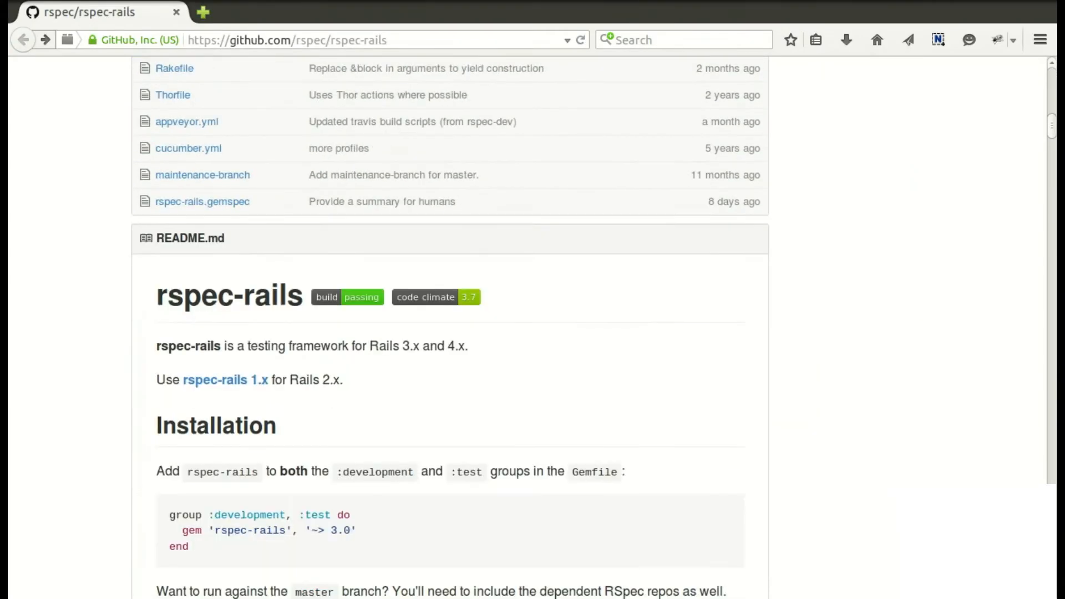
pyautogui.scroll(-3)
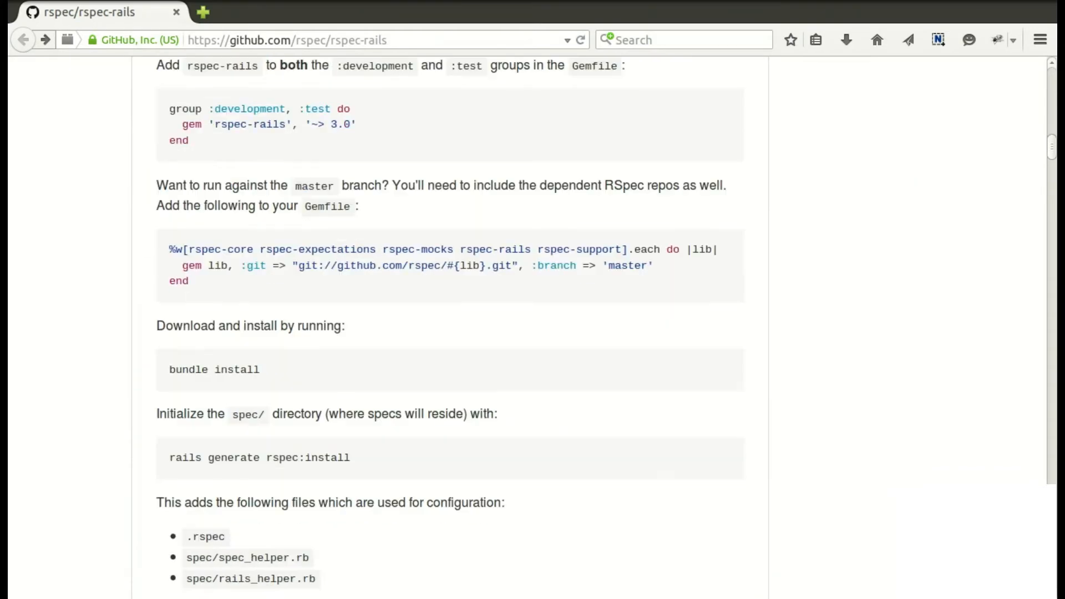
pyautogui.scroll(-3)
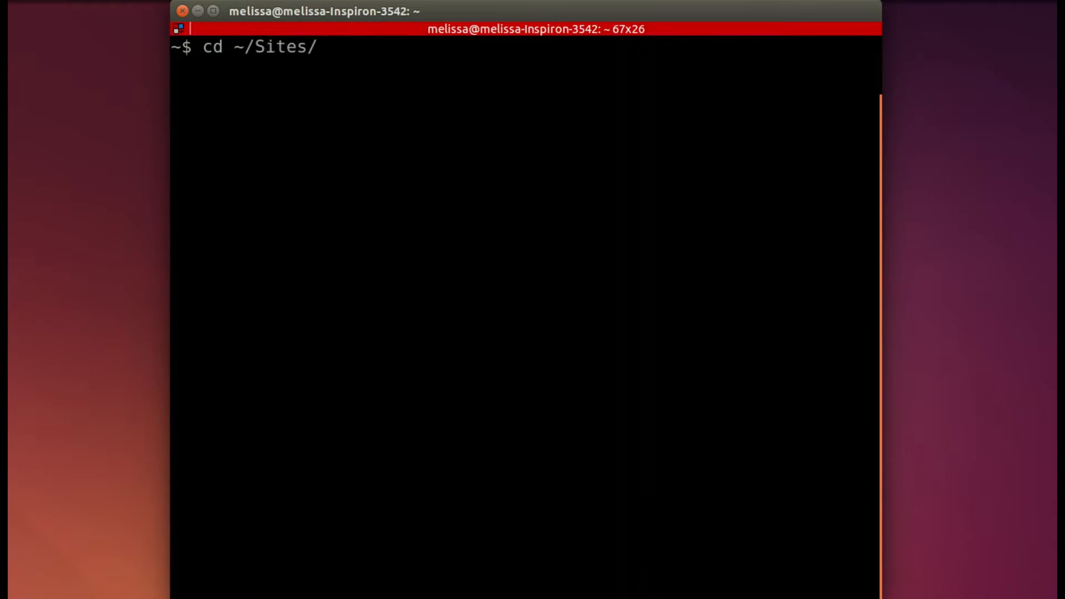
# Run 'rails generate rspec:install' in ~/Sites/ruby_thursday, answering n to keep rails_helper.rb
pyautogui.press('Return')
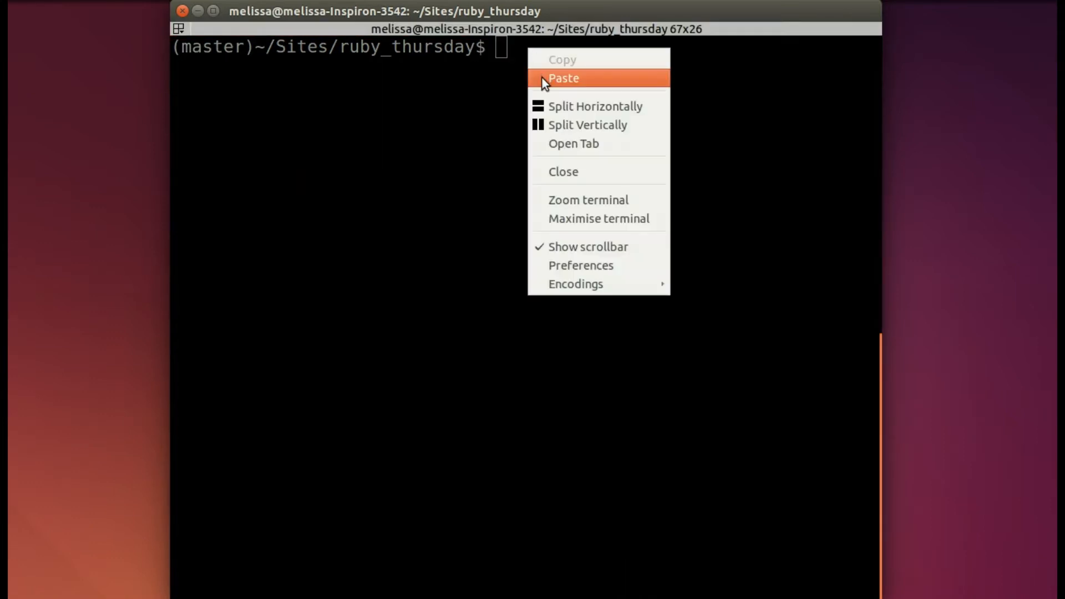
pyautogui.click(562, 77)
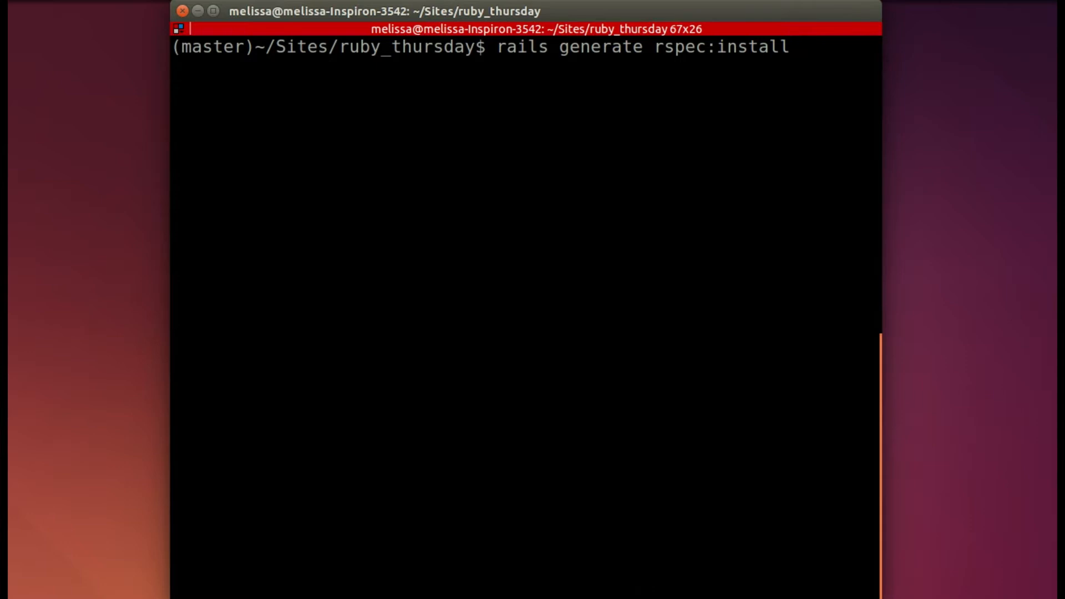
pyautogui.press('Return')
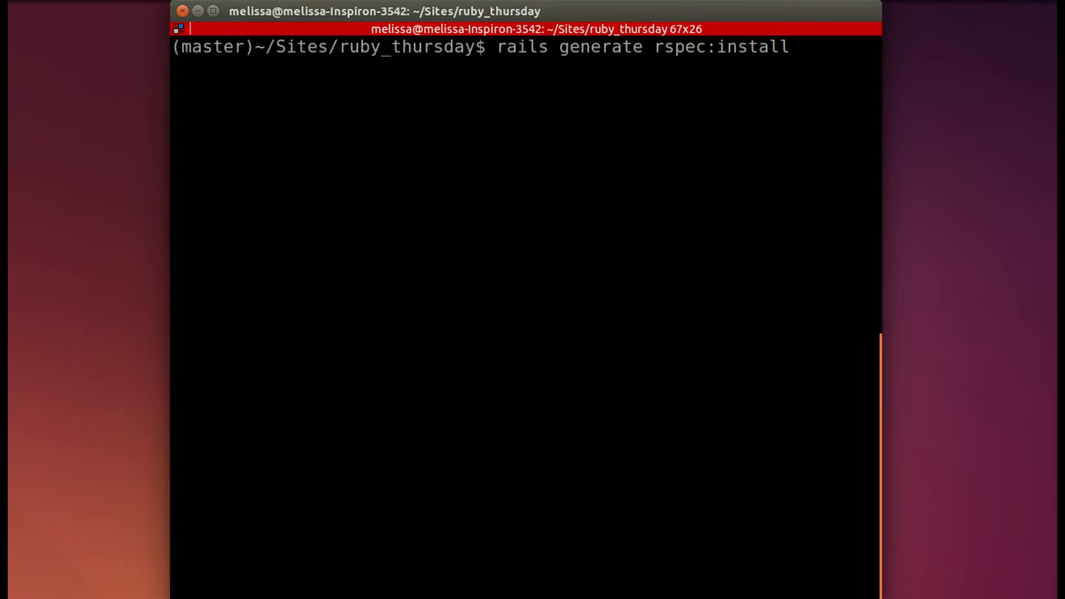
pyautogui.press('Return')
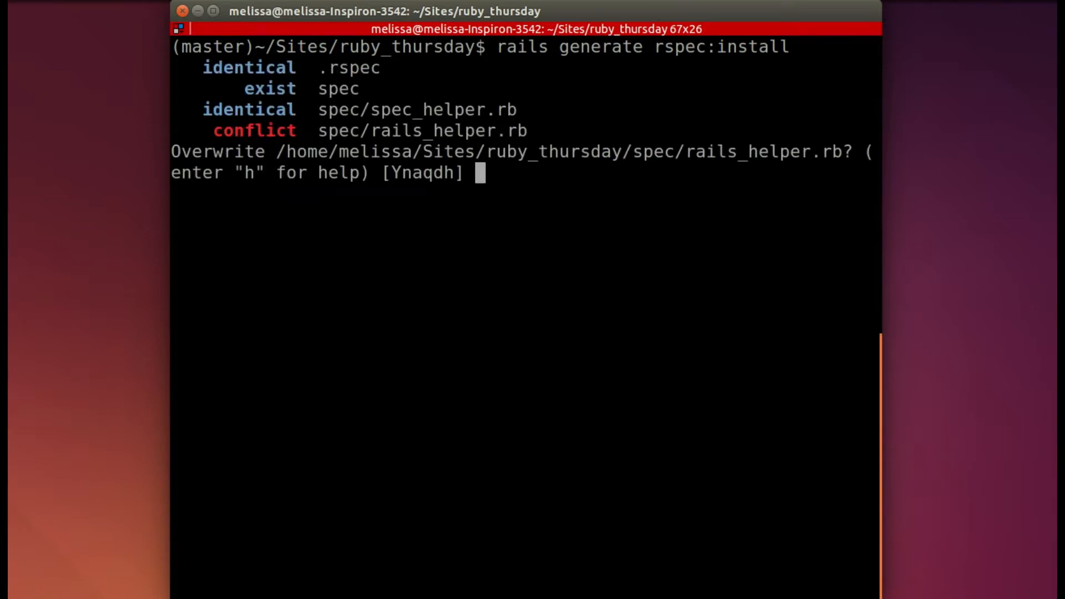
pyautogui.write('n')
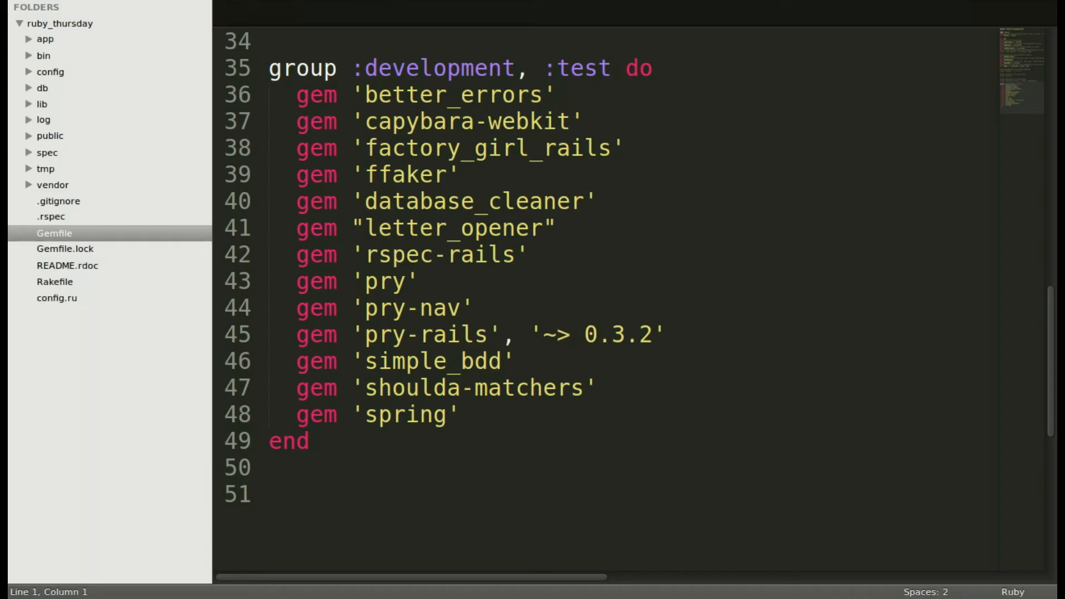
pyautogui.moveTo(56, 86)
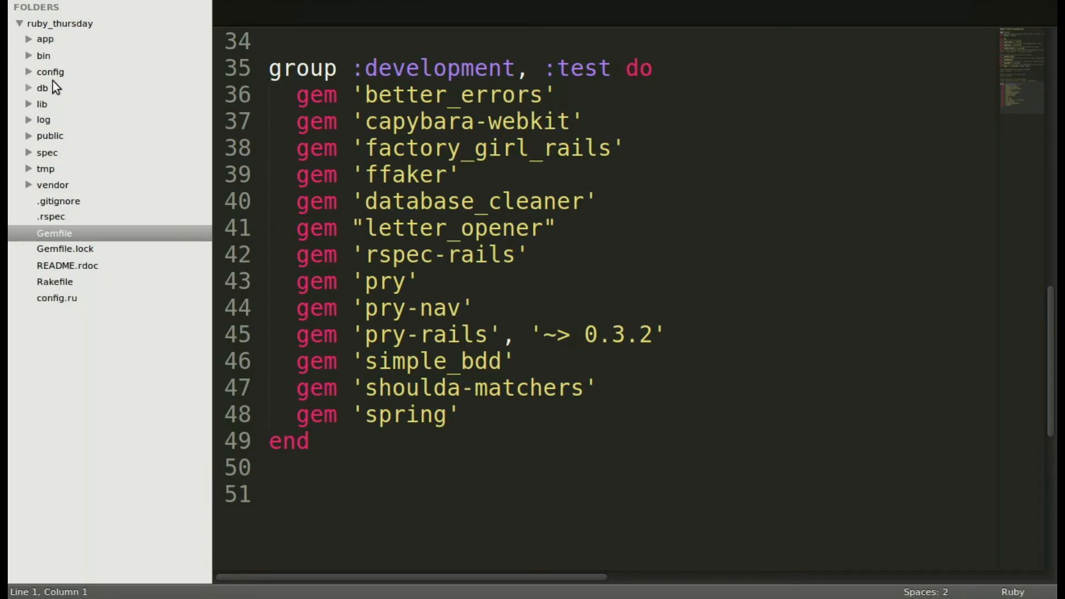
# Expand the spec folder and view rails_helper.rb with its rspec/rails require lines
pyautogui.click(47, 152)
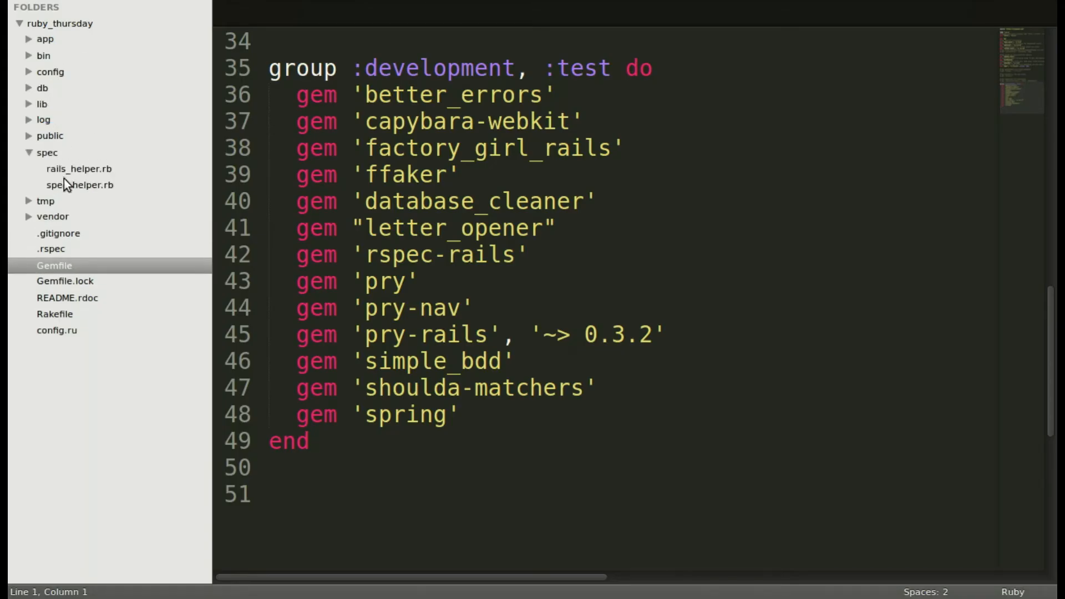
pyautogui.moveTo(77, 188)
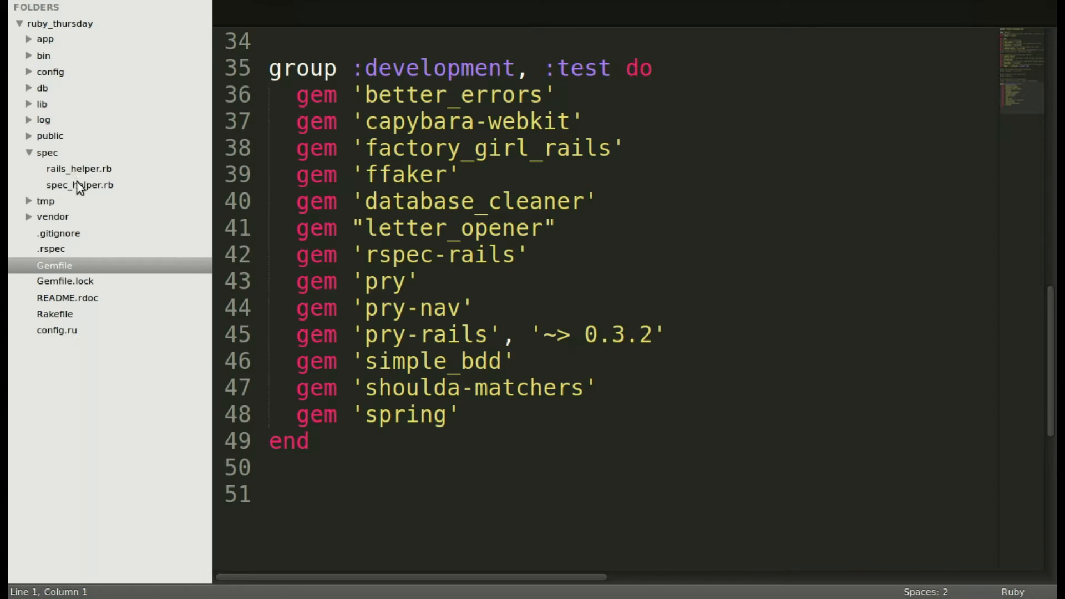
pyautogui.click(79, 168)
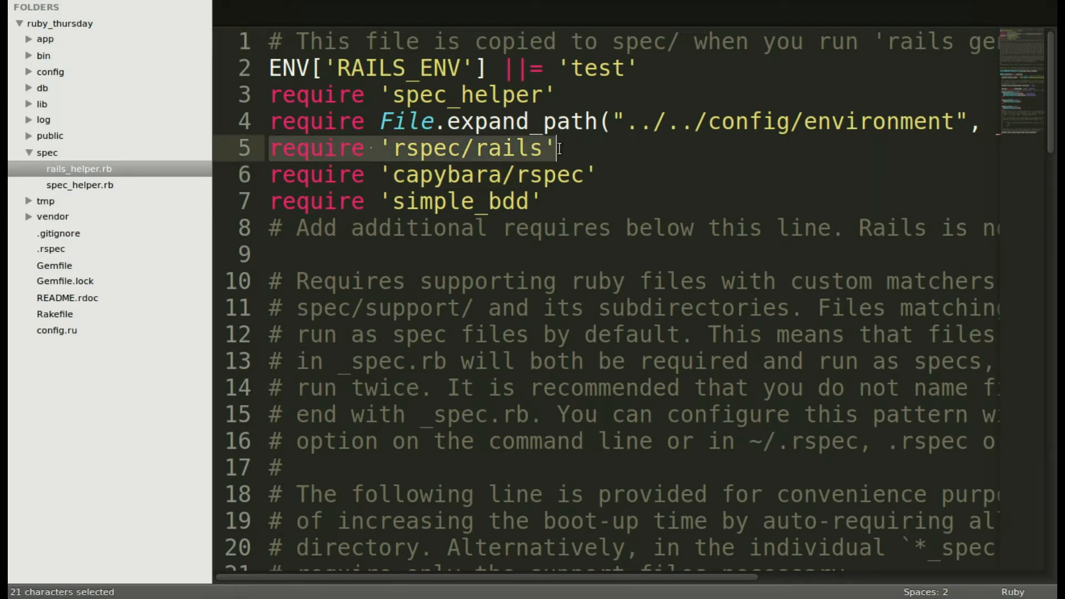
pyautogui.moveTo(678, 157)
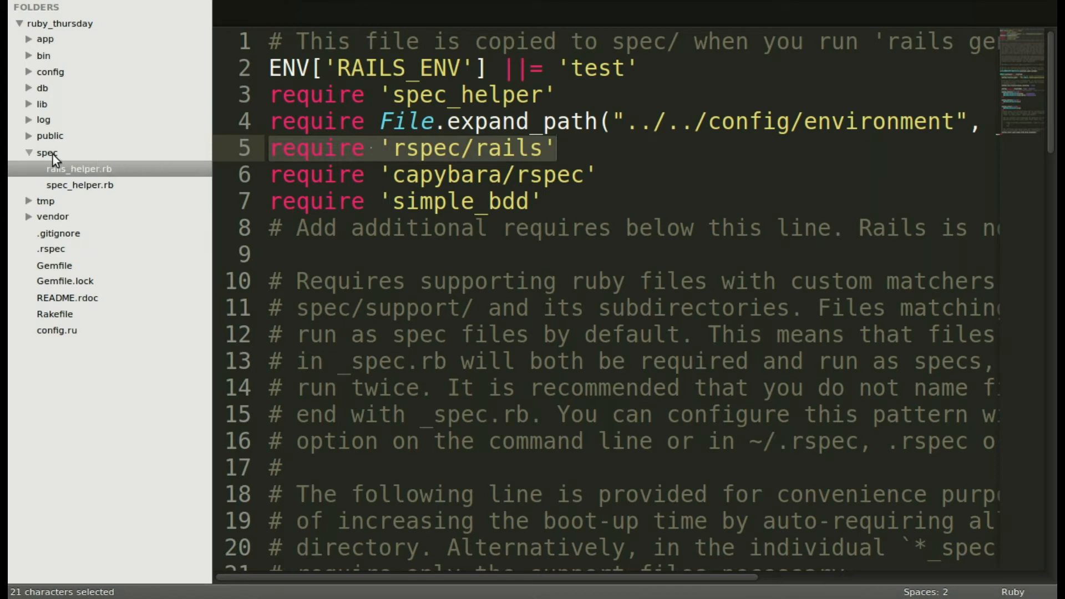
# Add a 'features' folder under spec and start a blank untitled file
pyautogui.rightClick(48, 152)
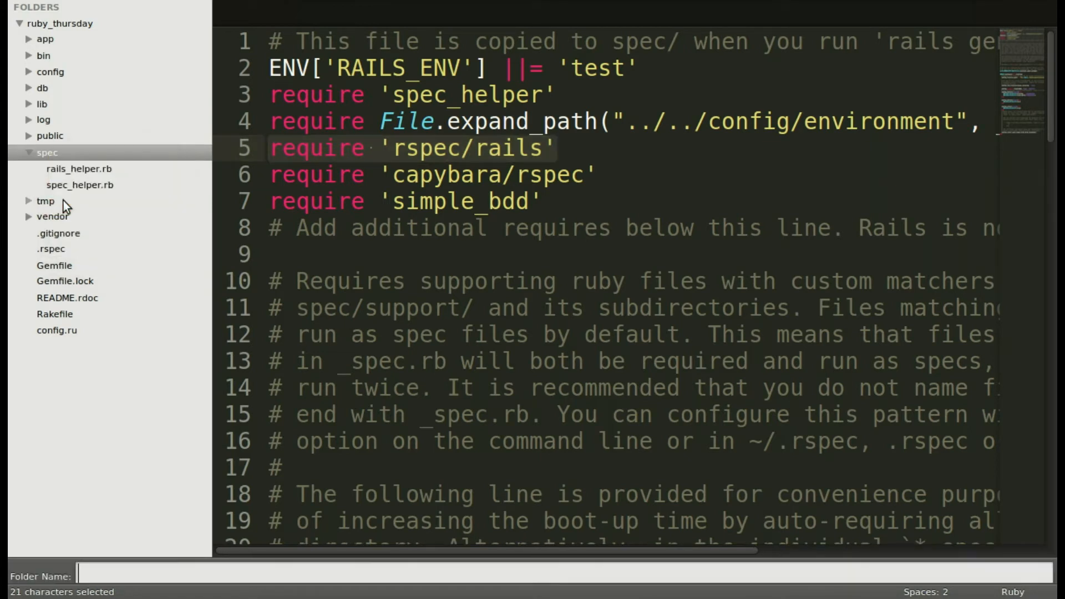
pyautogui.write('f')
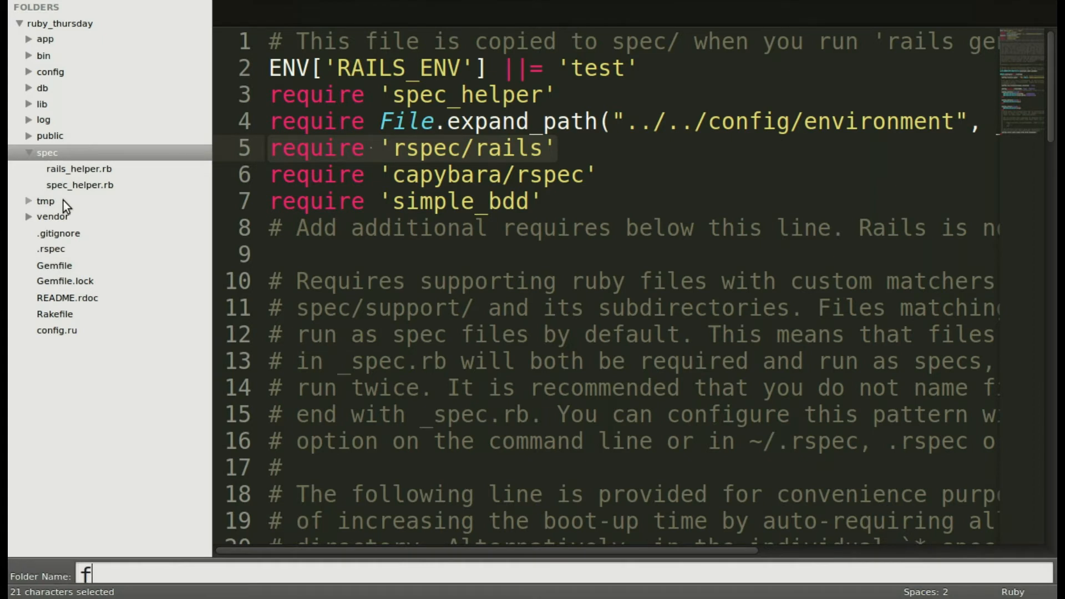
pyautogui.write('eatures')
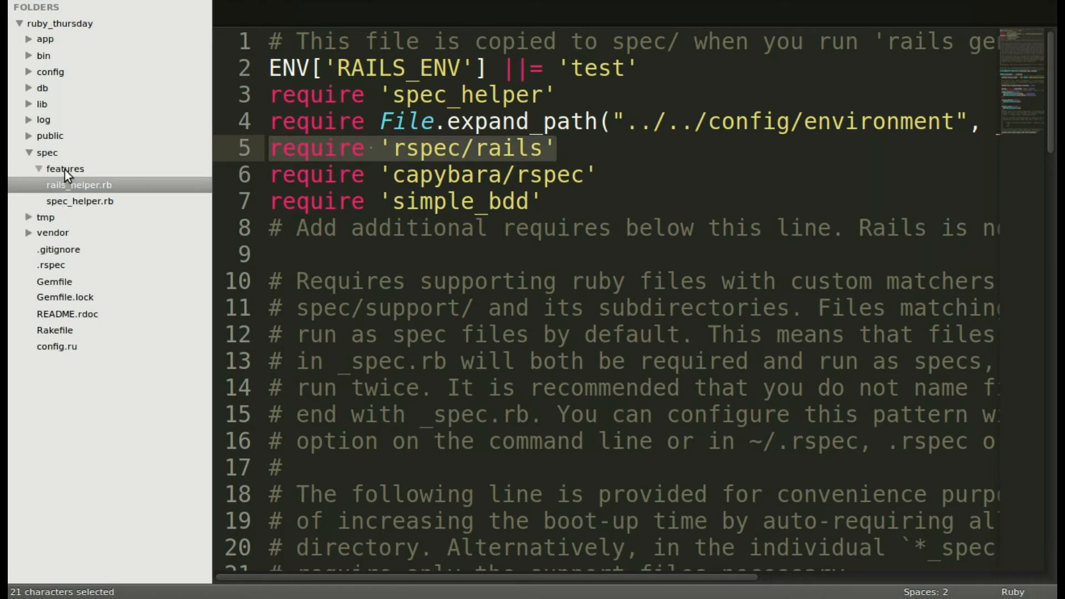
pyautogui.press('ctrl+n')
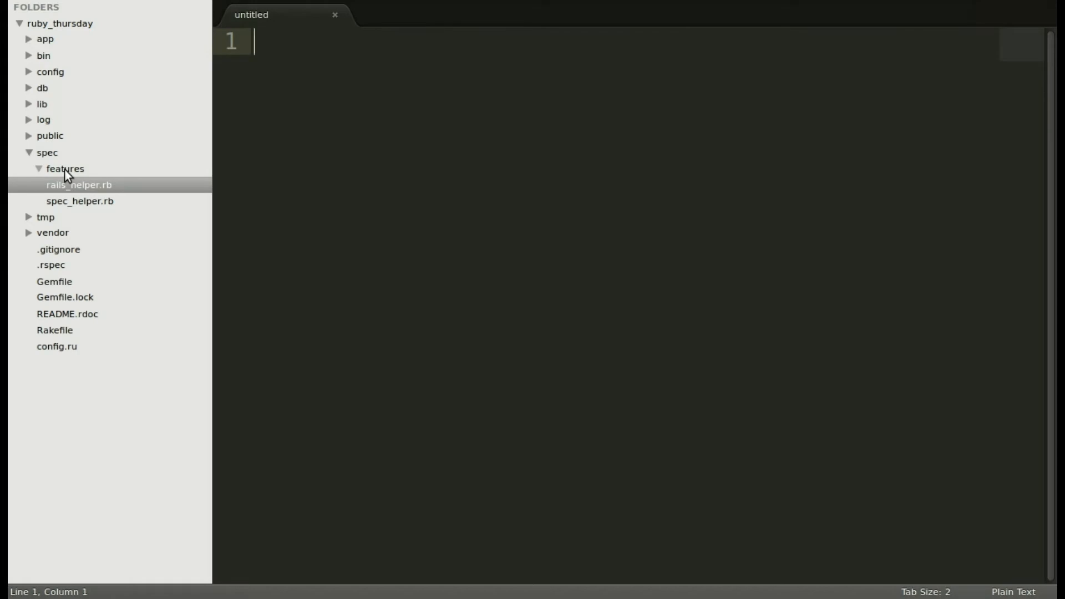
# Save the blank file as home_spec.rb inside spec/features
pyautogui.press('ctrl+s')
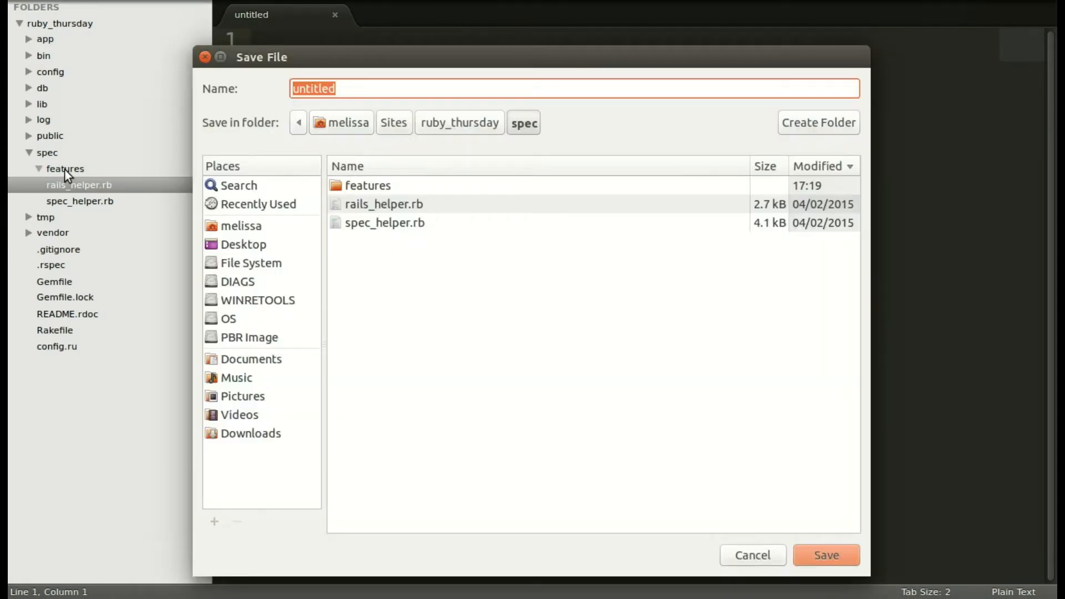
pyautogui.moveTo(225, 204)
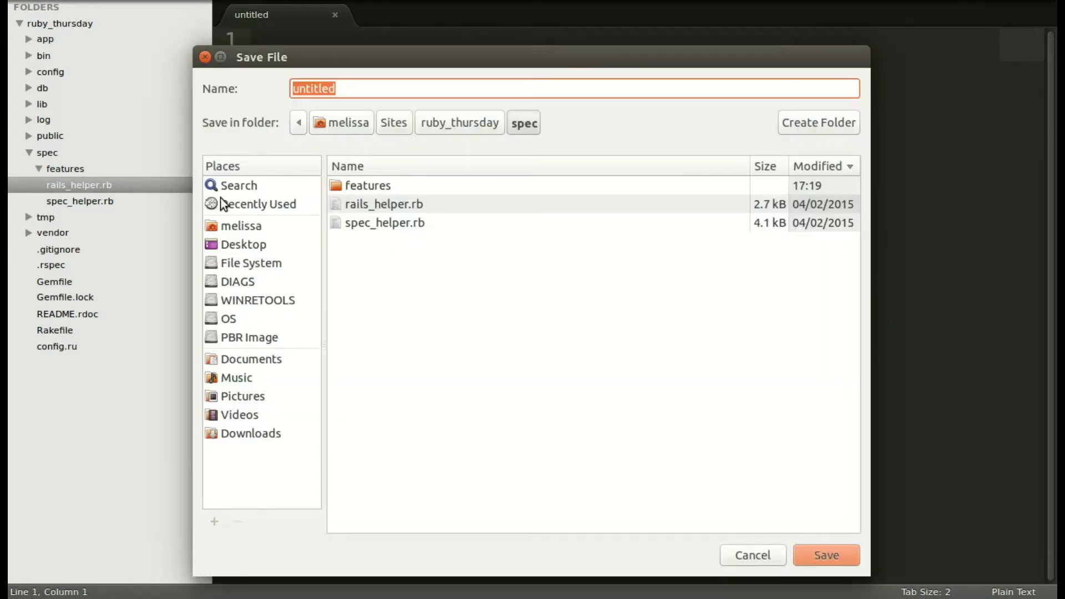
pyautogui.moveTo(359, 158)
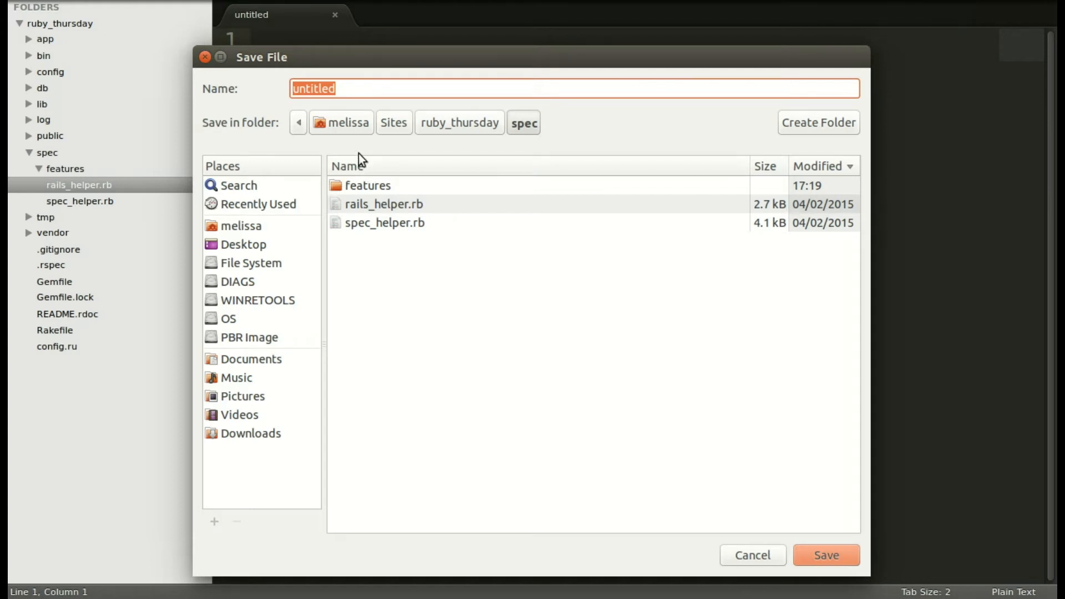
pyautogui.click(368, 185)
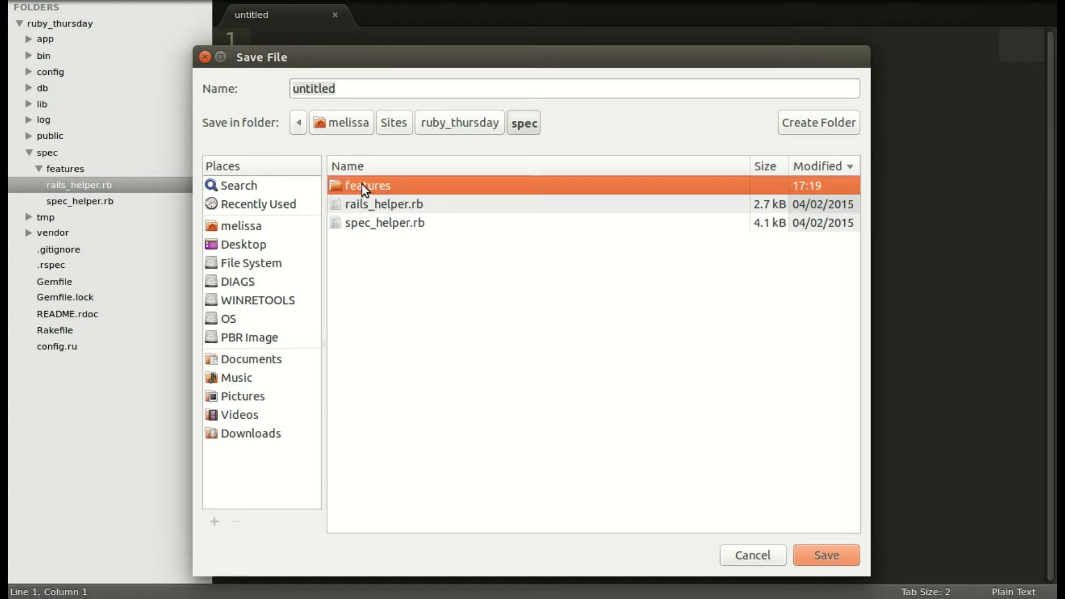
pyautogui.doubleClick(368, 185)
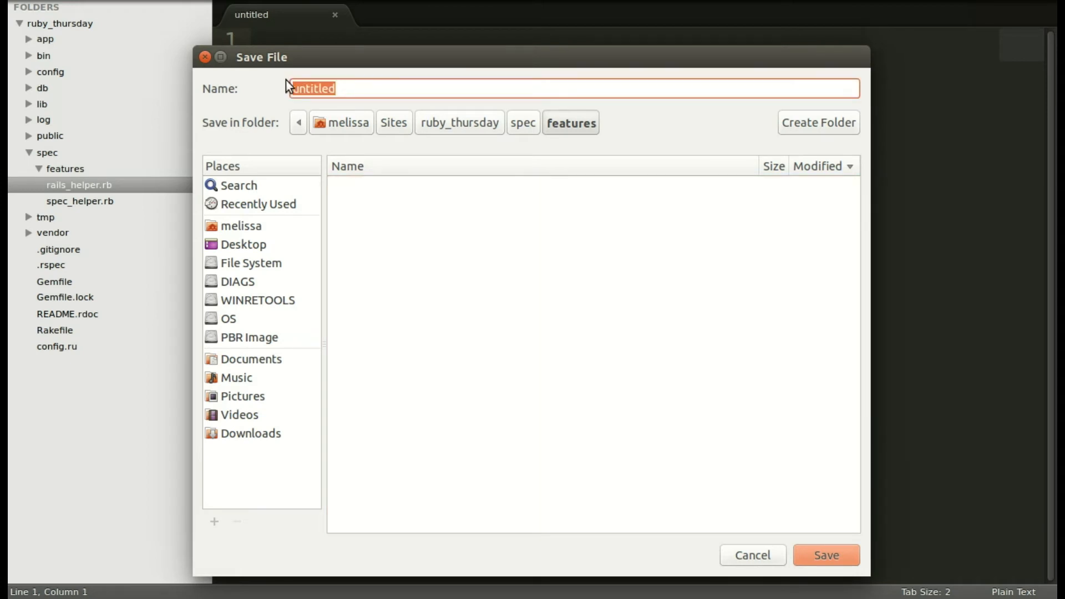
pyautogui.write('home_spe')
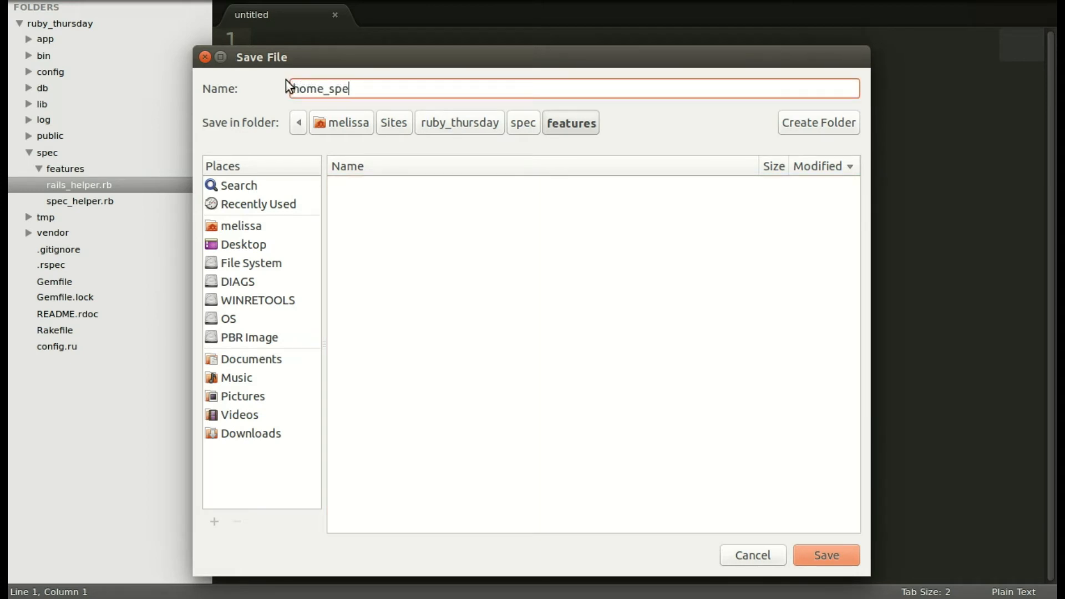
pyautogui.write('c.rb')
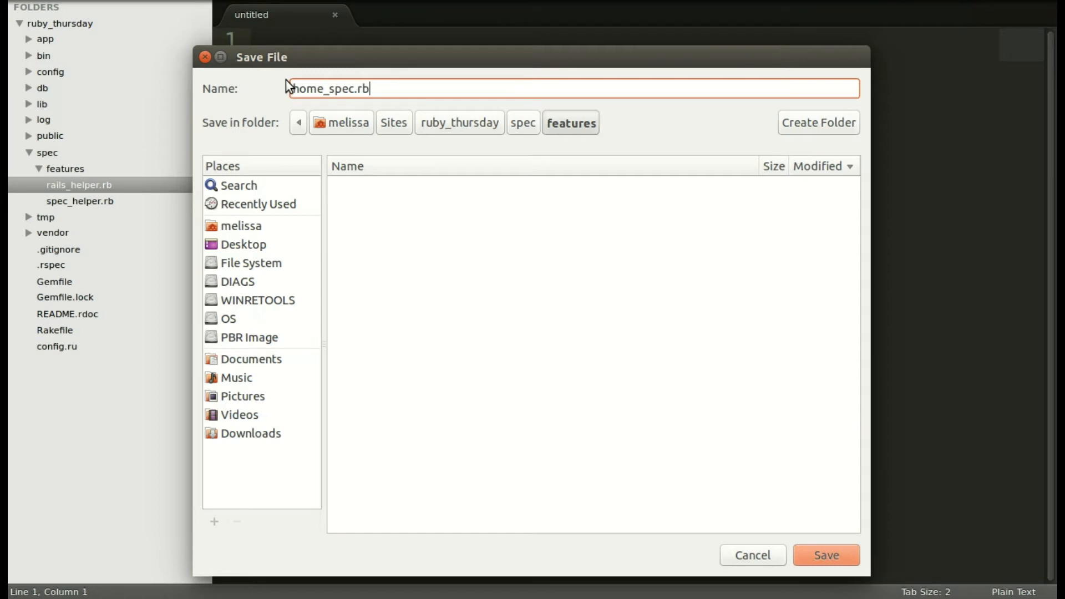
pyautogui.click(824, 554)
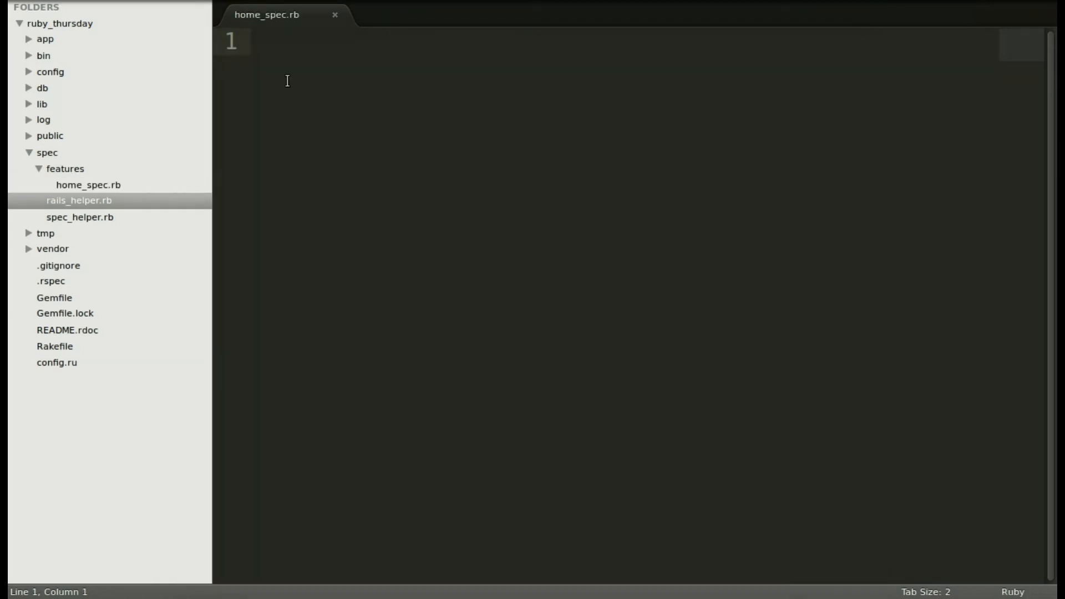
# Write the scenario visiting root_path expecting 'Welcome to RubyThursday', fix indentation and save
pyautogui.click(87, 185)
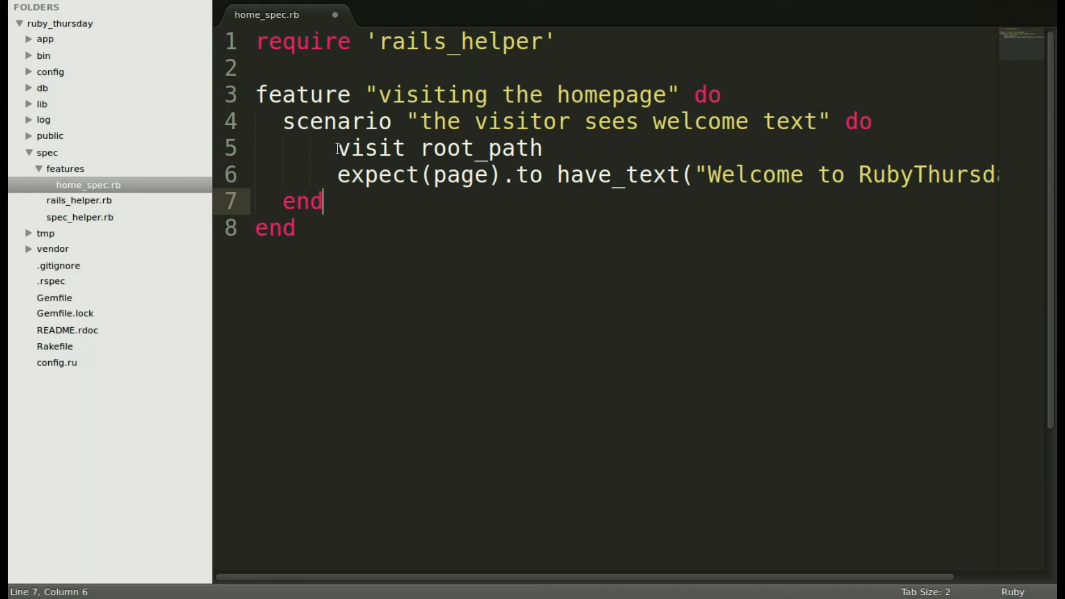
pyautogui.moveTo(337, 147); pyautogui.dragTo(412, 174)
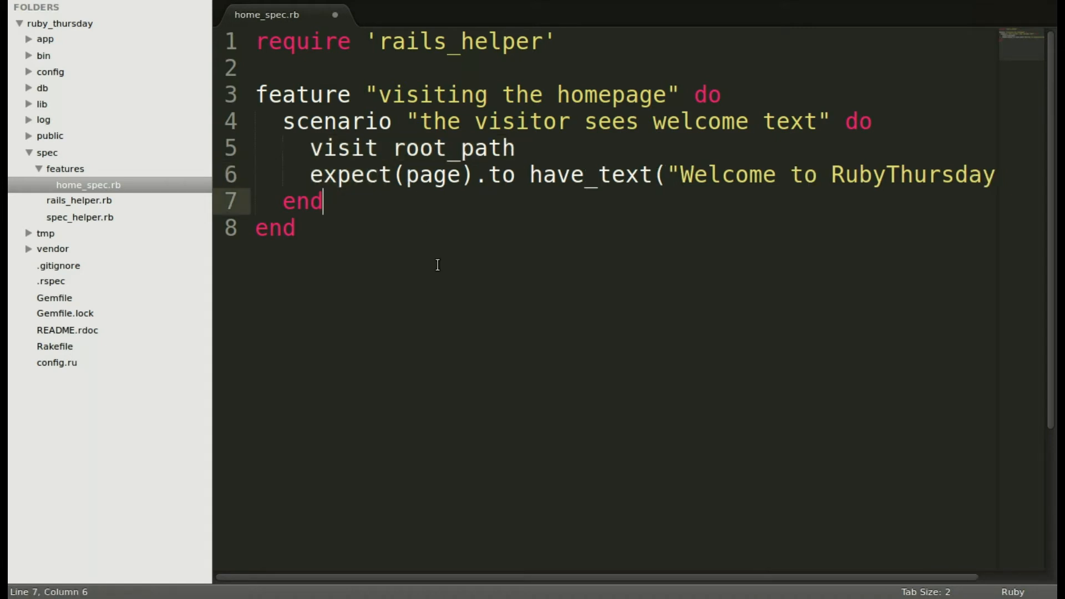
pyautogui.moveTo(528, 594)
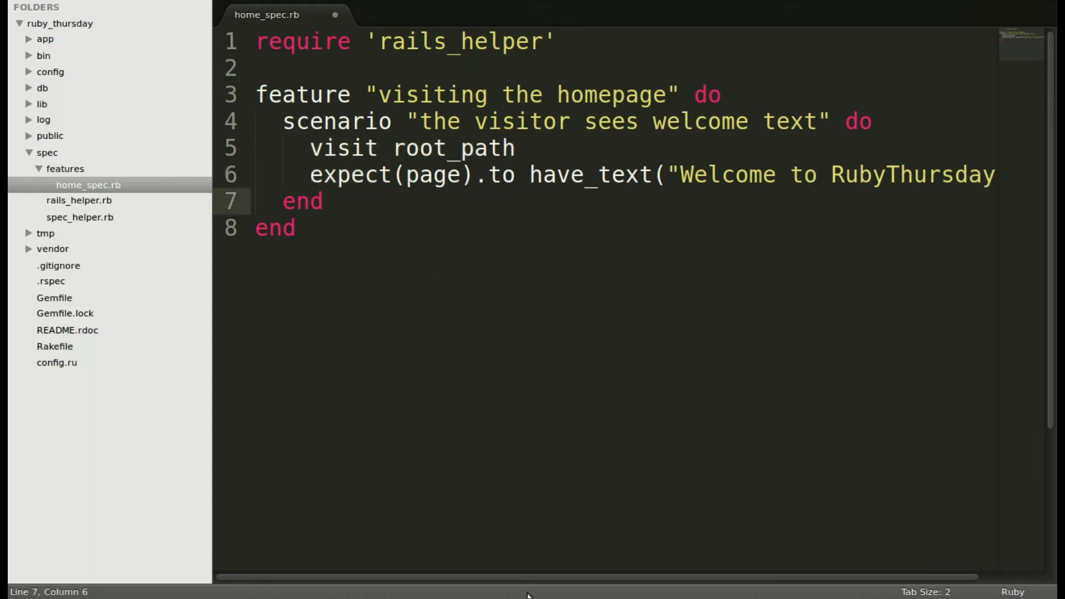
pyautogui.hscroll(3)
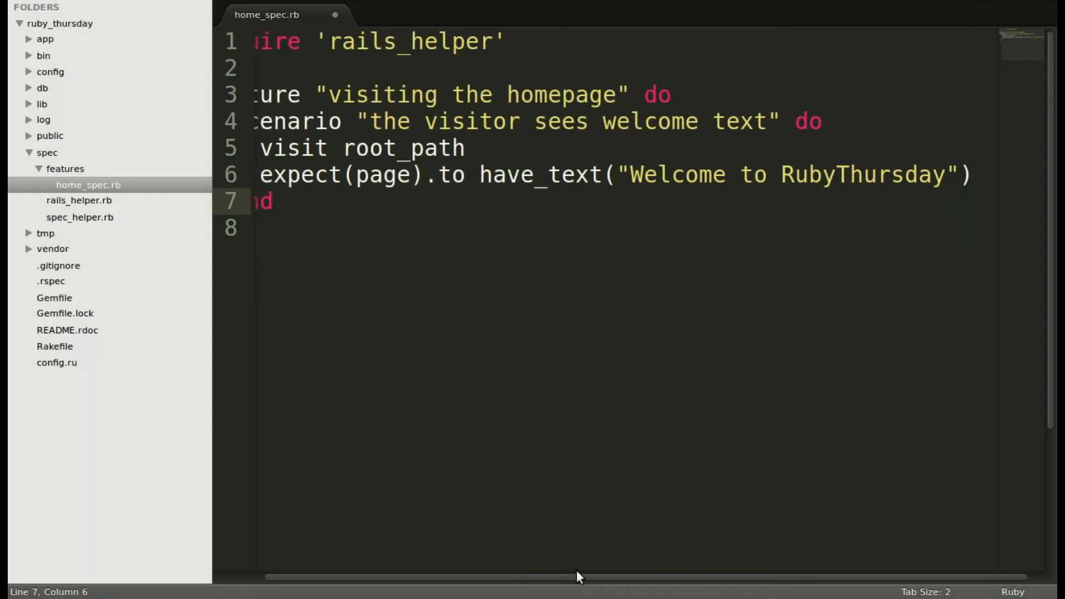
pyautogui.hscroll(-3)
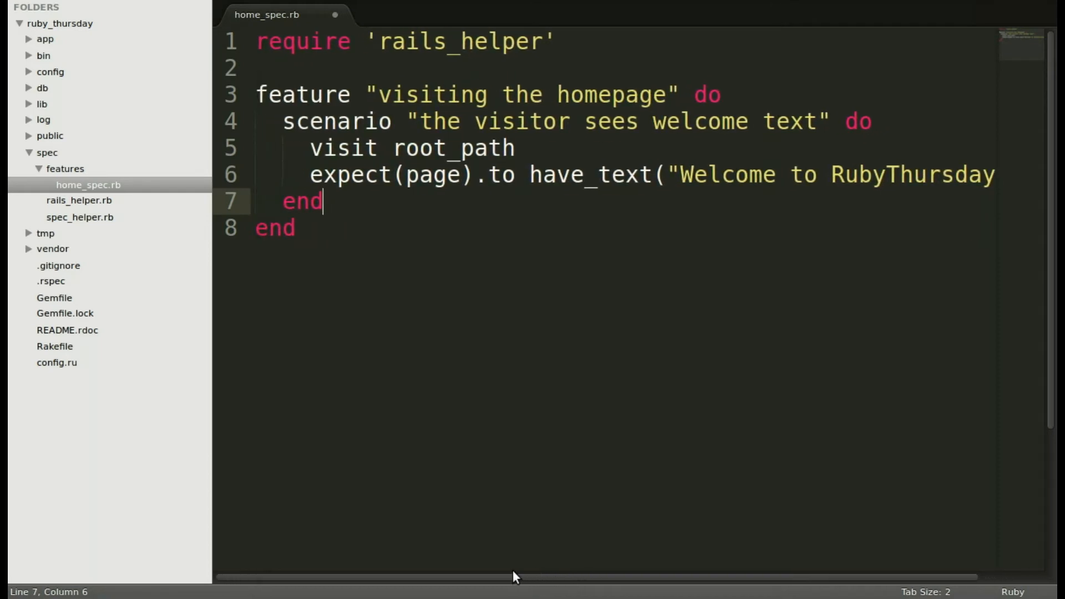
pyautogui.press('ctrl+s')
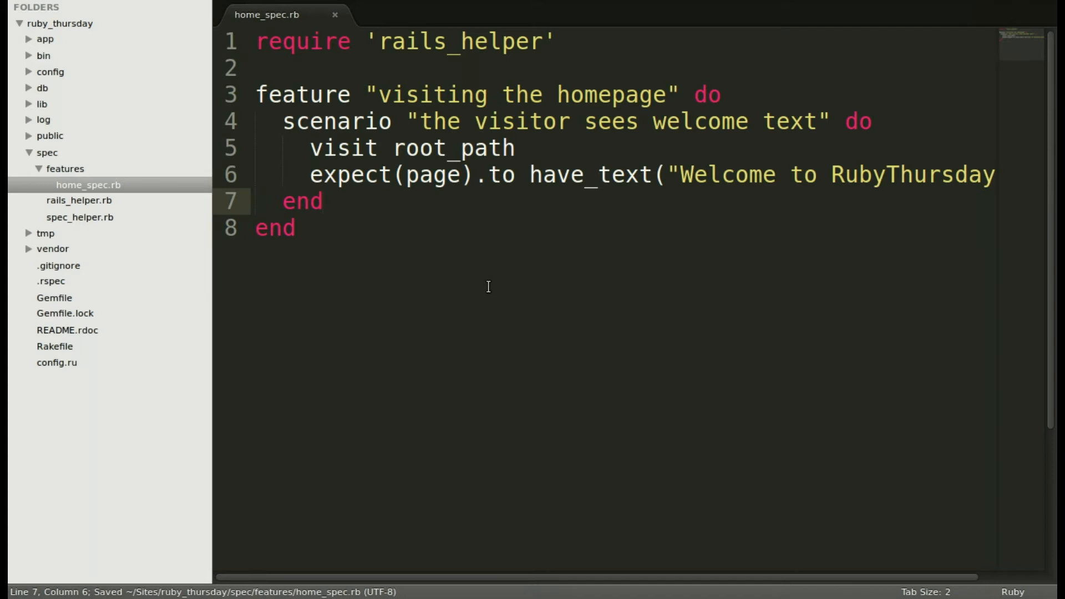
pyautogui.click(325, 200)
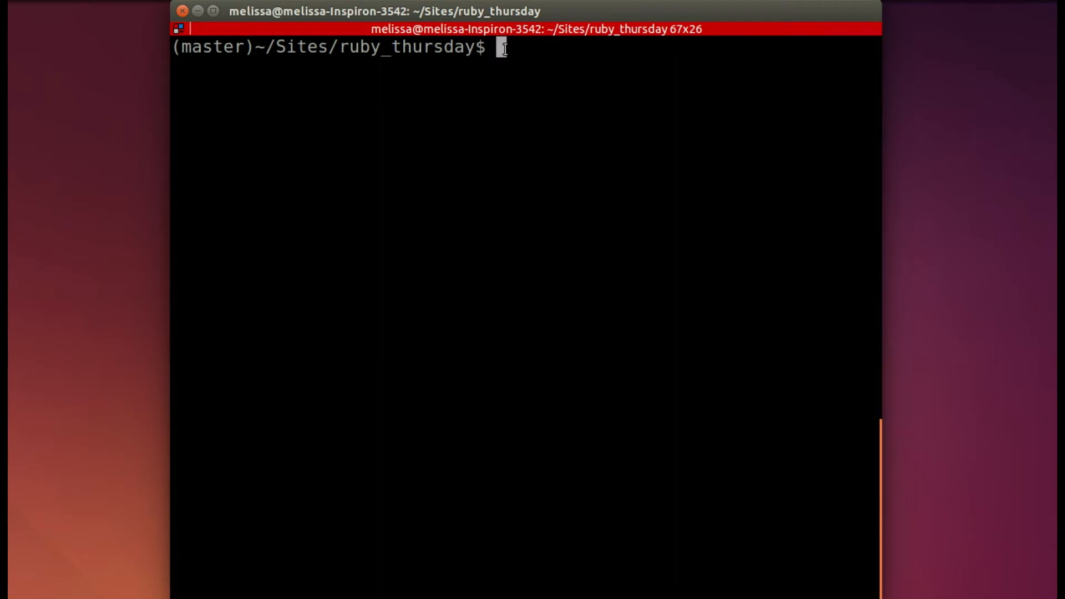
# Run rspec spec/features/home_spec.rb and get 1 failure: undefined root_path
pyautogui.write('rspec spec/features/home_spec.rb')
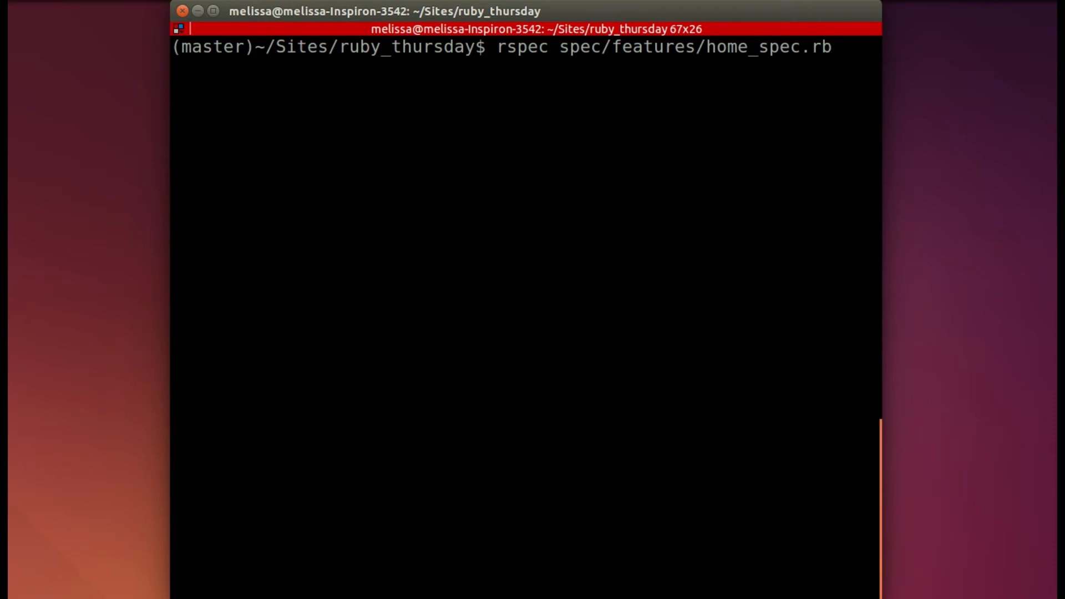
pyautogui.press('Return')
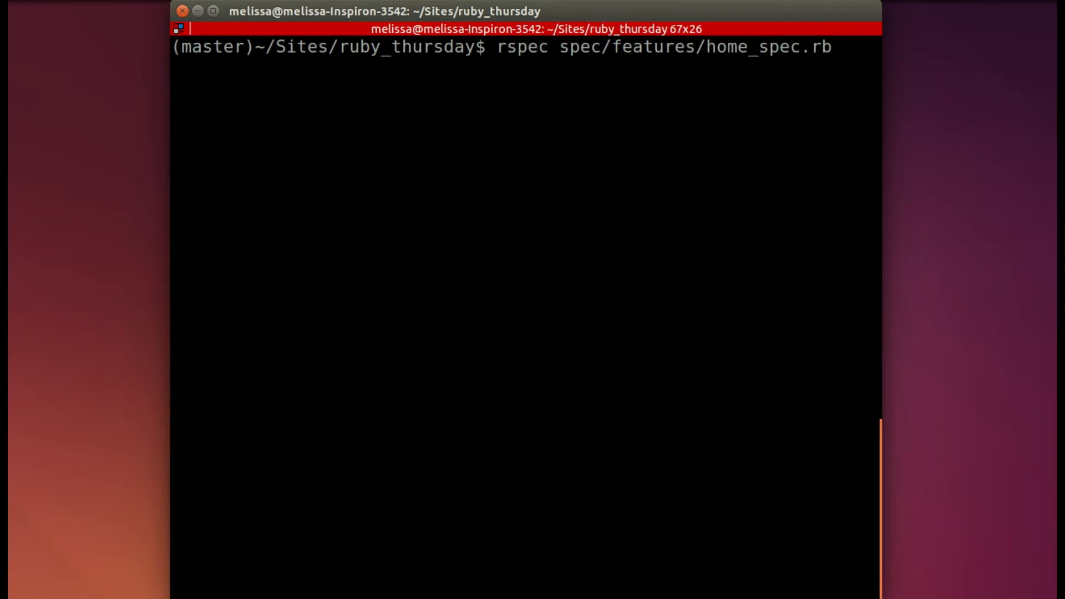
pyautogui.press('Return')
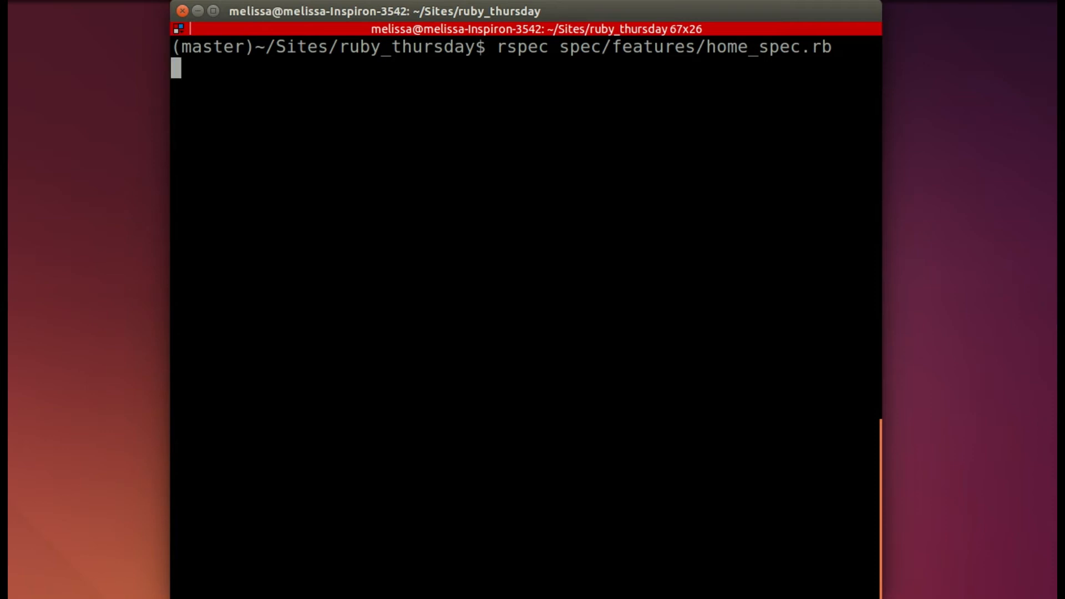
pyautogui.press('Return')
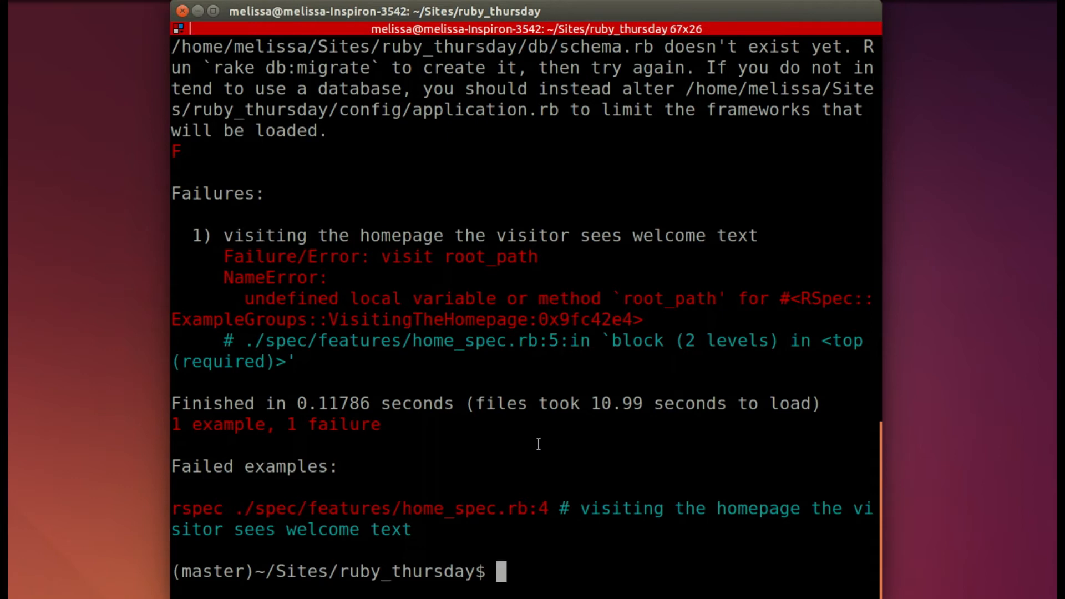
pyautogui.moveTo(597, 448)
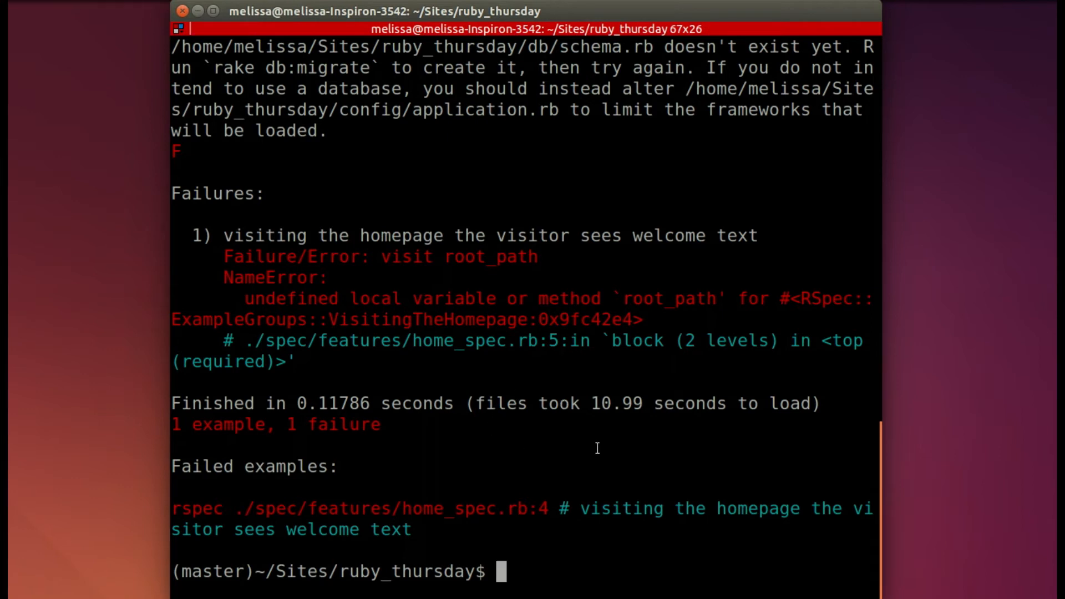
pyautogui.moveTo(426, 285)
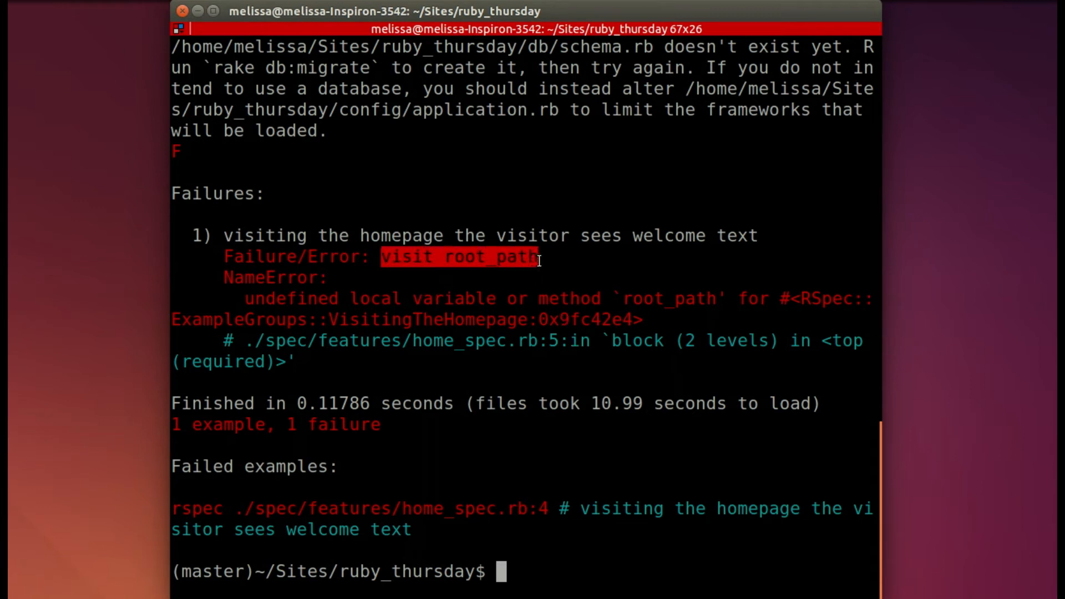
pyautogui.moveTo(684, 268)
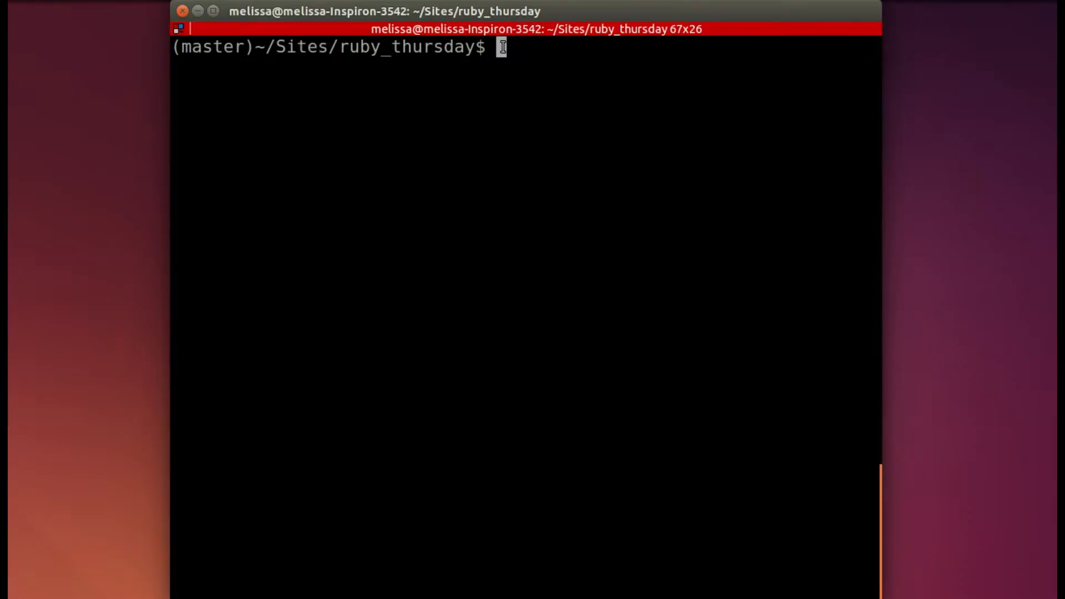
# Run 'rails g controller Home index' to generate the controller, view, route and specs
pyautogui.write('rails g controller Home index')
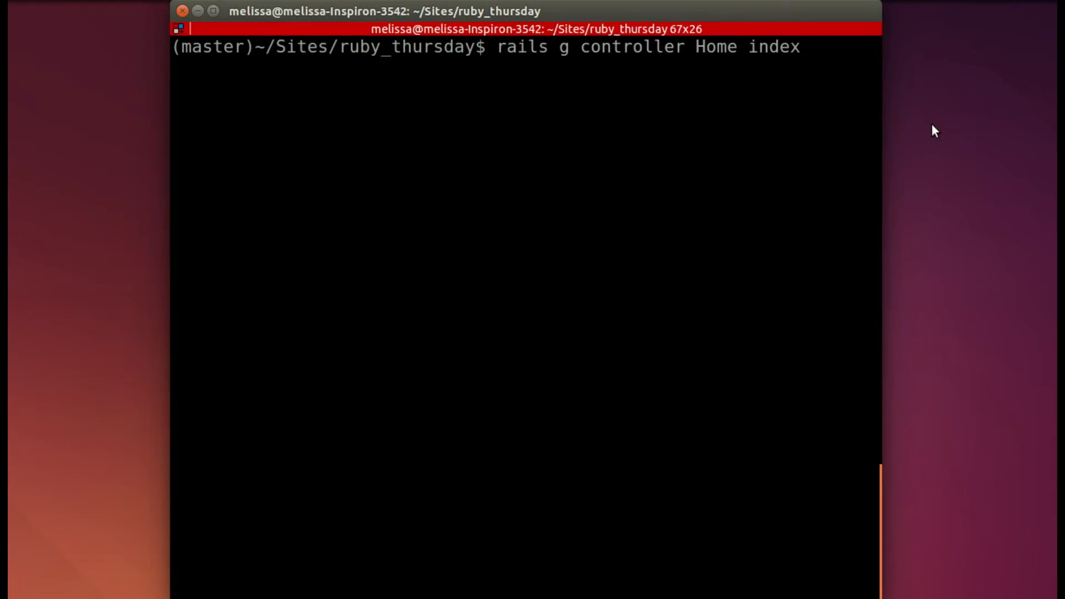
pyautogui.press('Return')
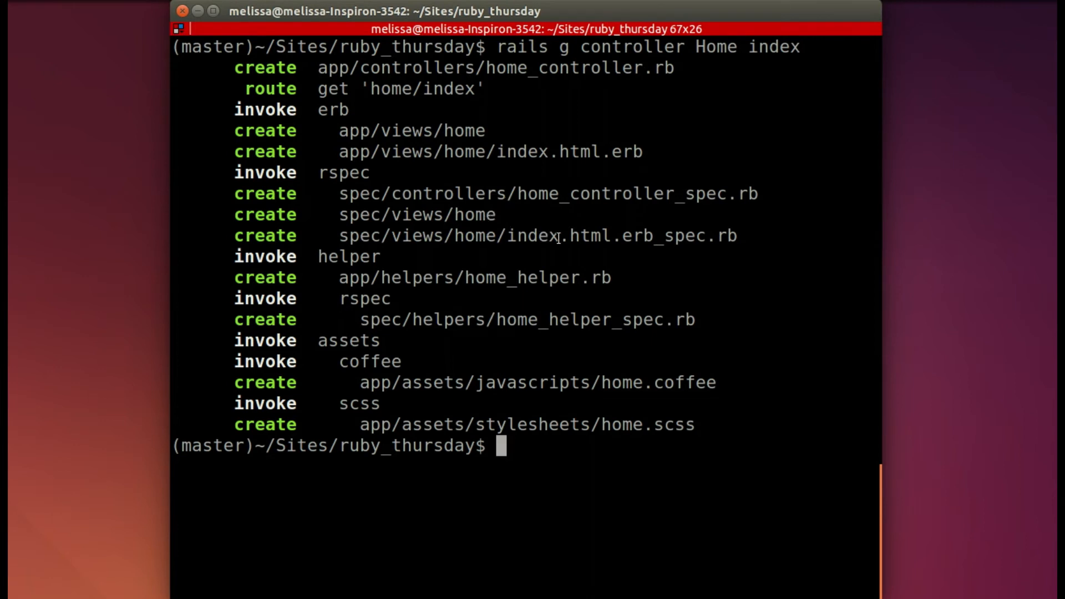
pyautogui.moveTo(351, 325)
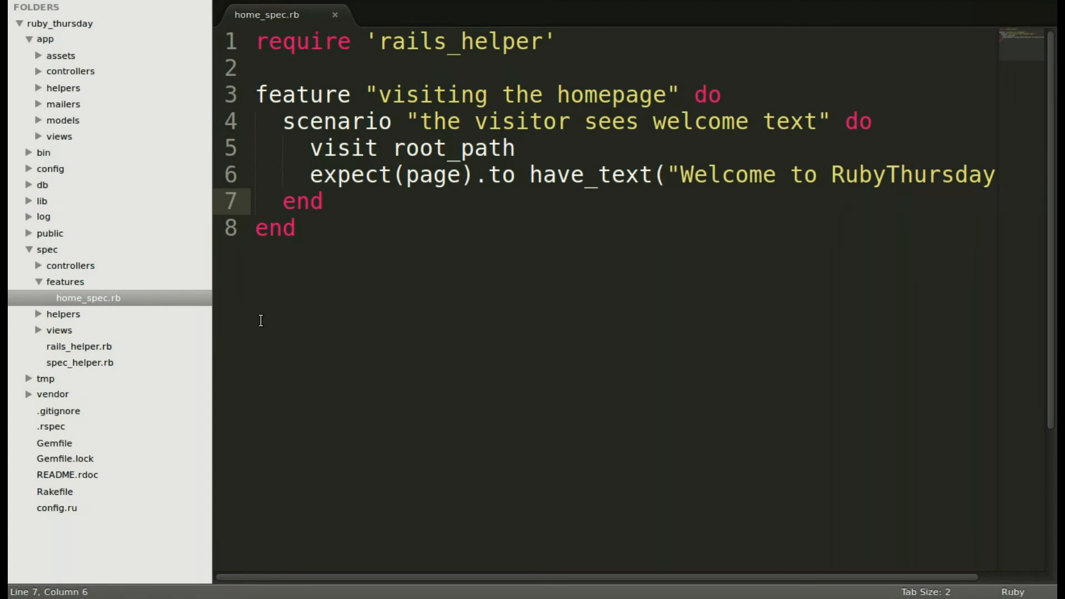
# Open config/routes.rb and paste the copied root route onto blank line 2
pyautogui.click(50, 169)
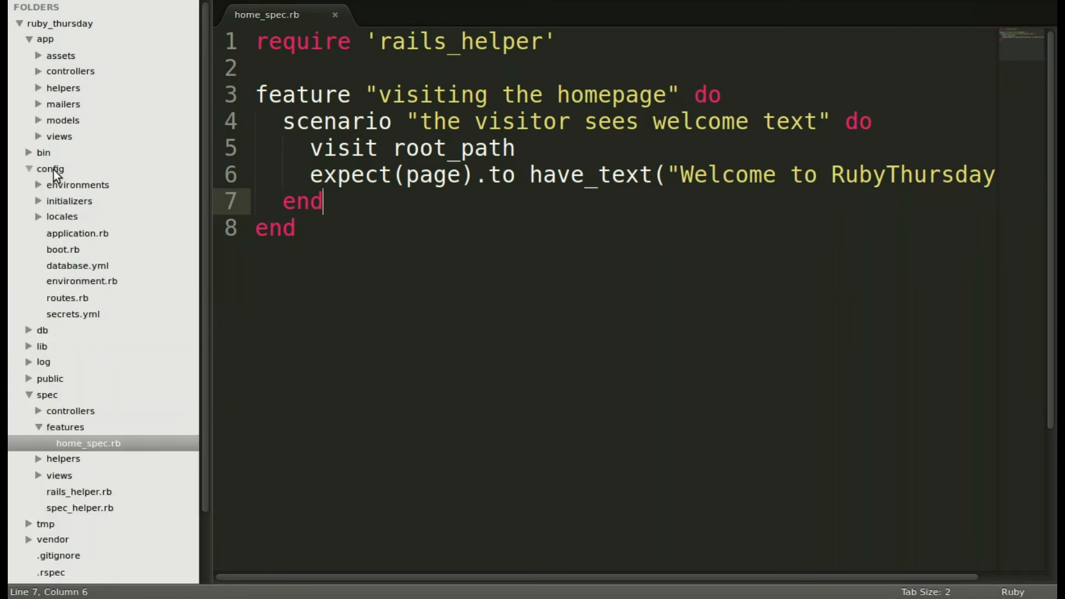
pyautogui.moveTo(67, 301)
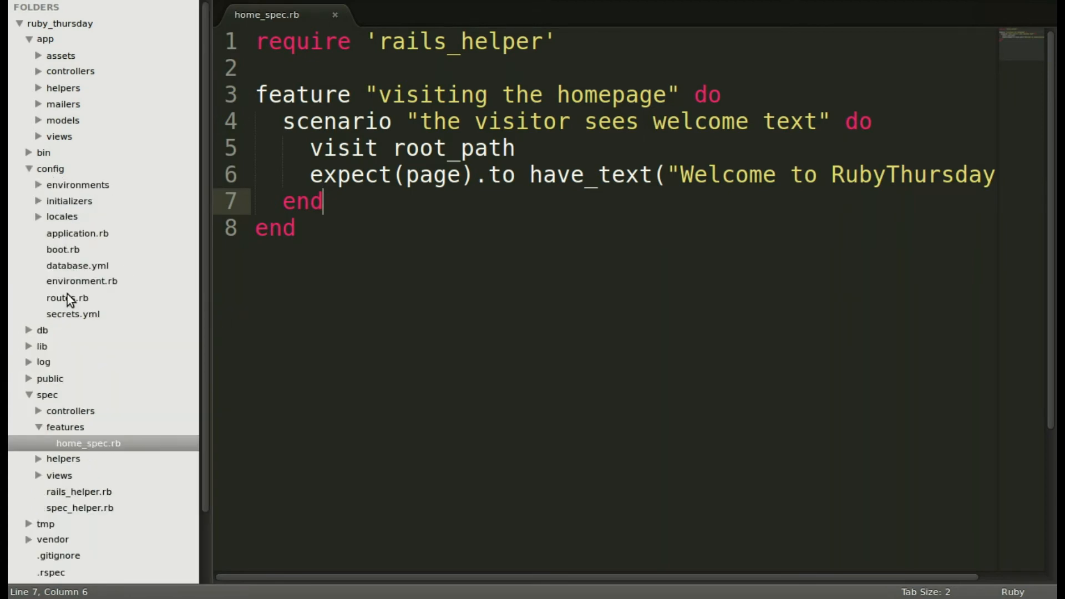
pyautogui.click(67, 297)
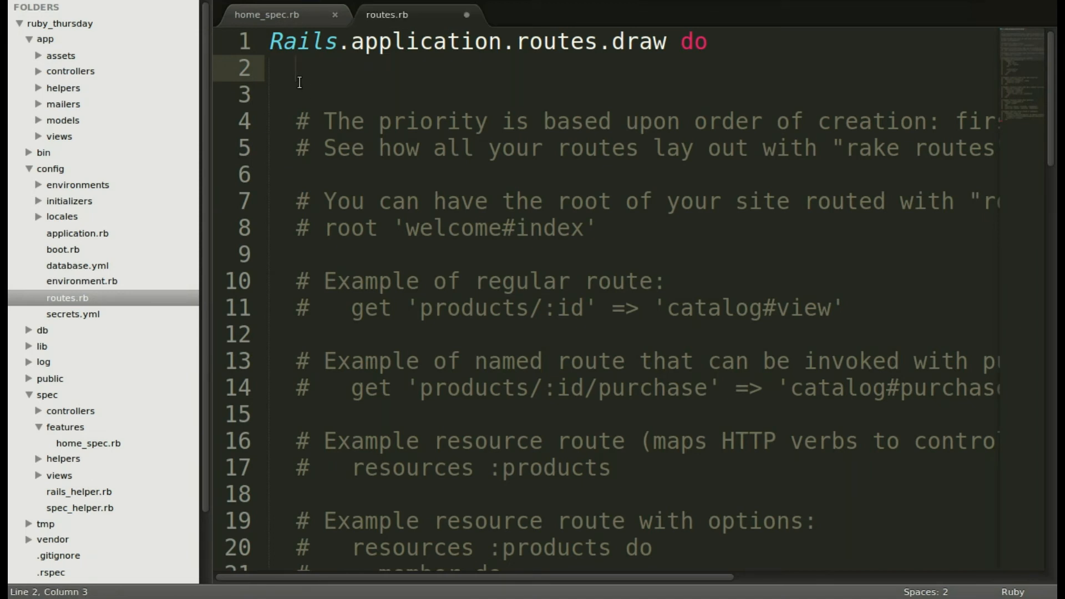
pyautogui.rightClick(298, 81)
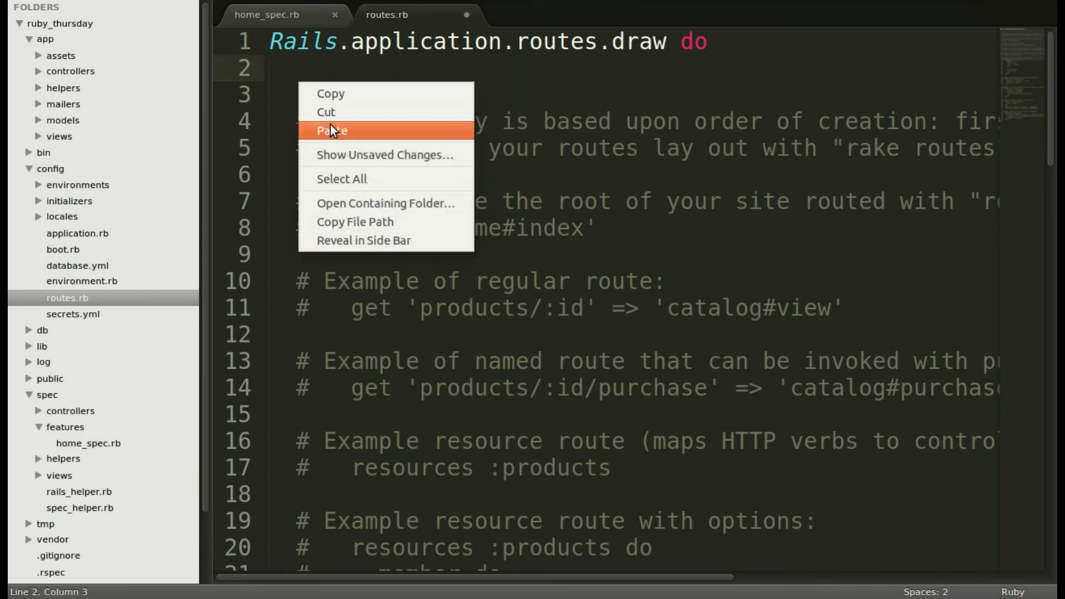
pyautogui.click(330, 131)
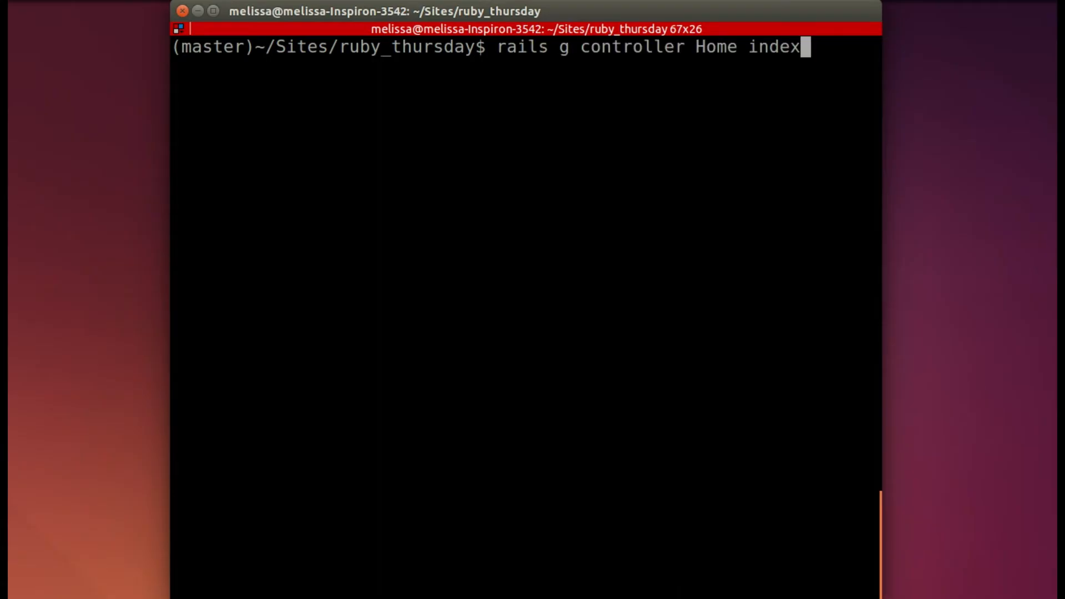
# Rerun rspec spec/features/home_spec.rb against the new root 'home#index' route
pyautogui.write('rspec spec/features/home_spec.rb')
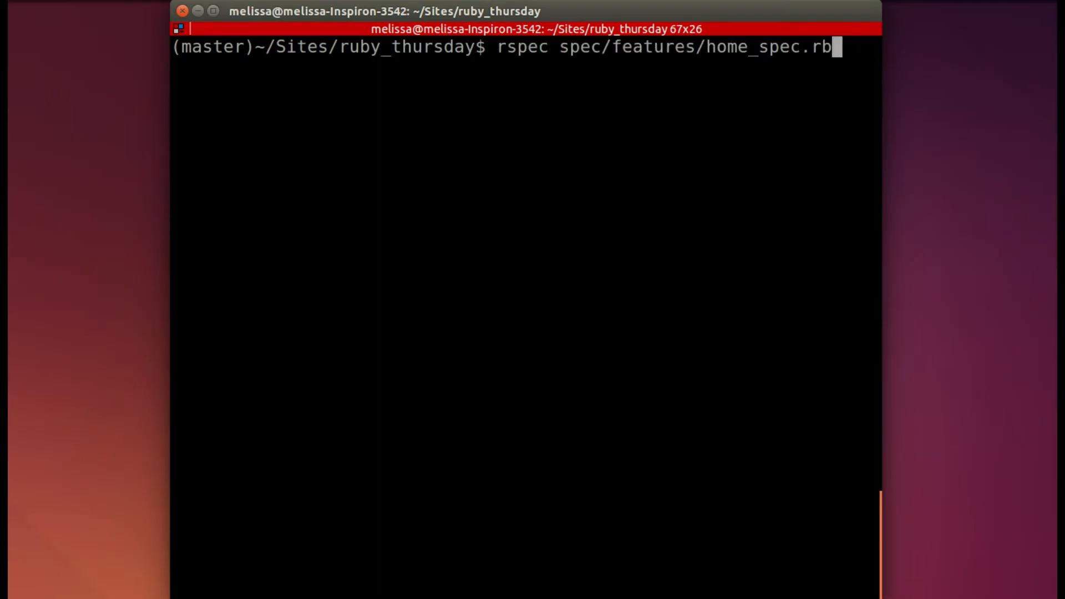
pyautogui.press('Return')
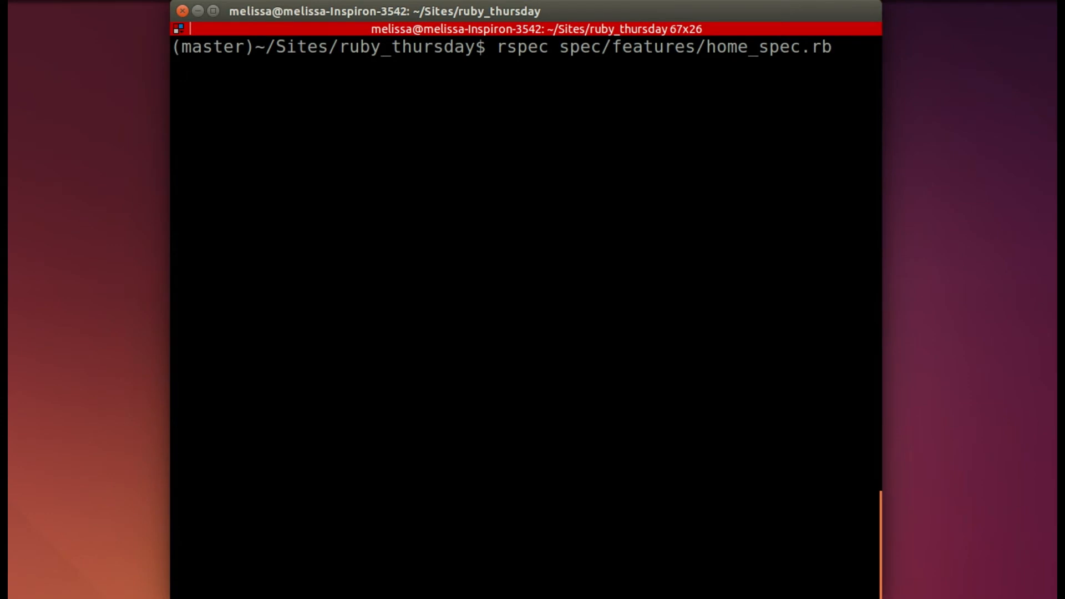
pyautogui.press('Return')
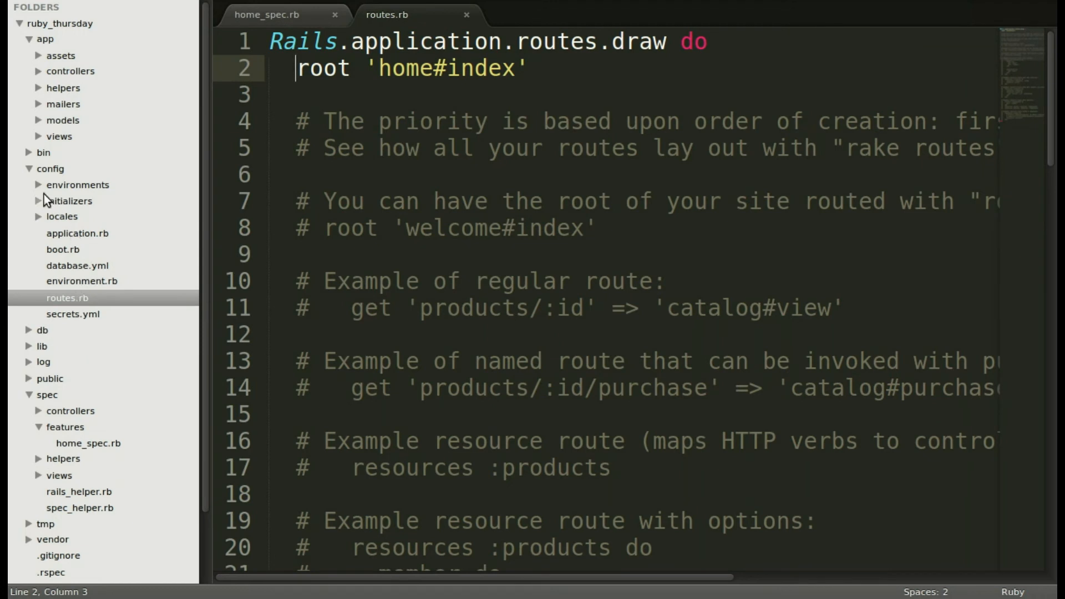
# Open app/views/home/index.html.erb and add a 'Welcome to RubyThursday' paragraph under the Home#index heading
pyautogui.click(59, 135)
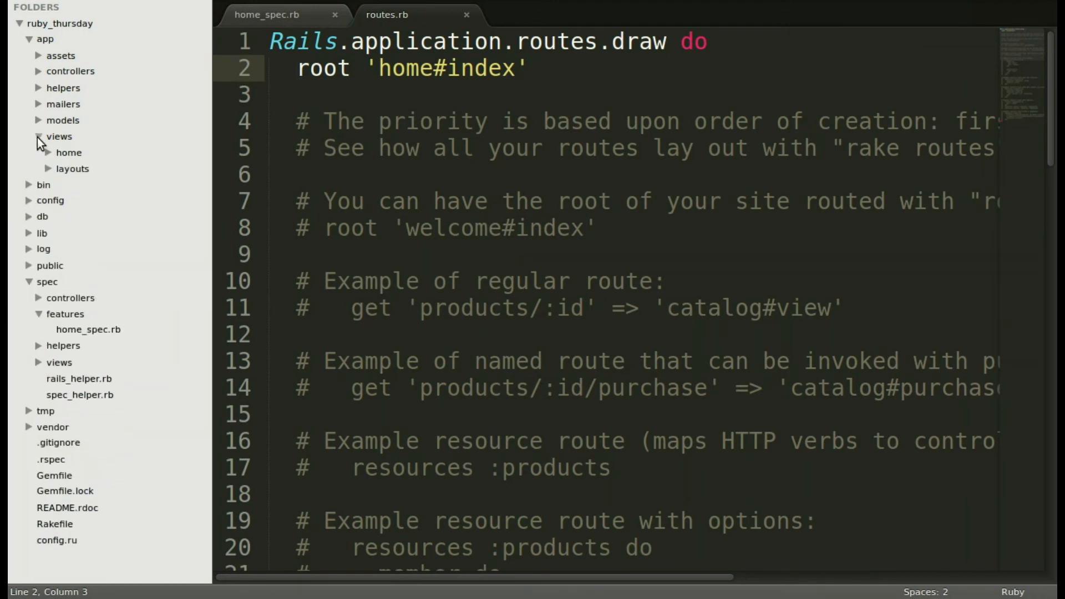
pyautogui.click(68, 152)
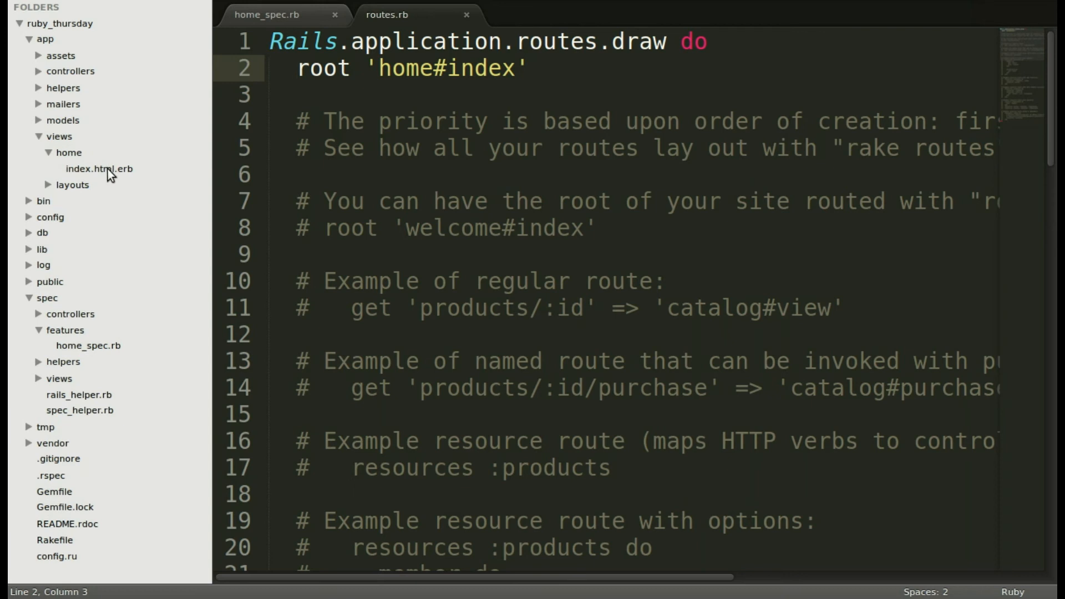
pyautogui.click(99, 168)
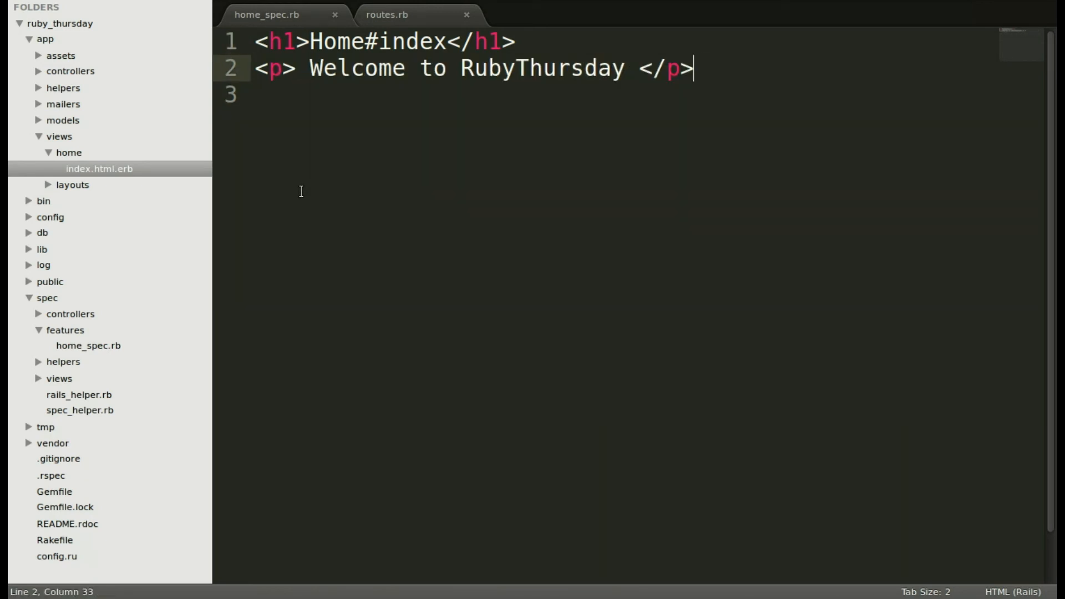
pyautogui.click(99, 168)
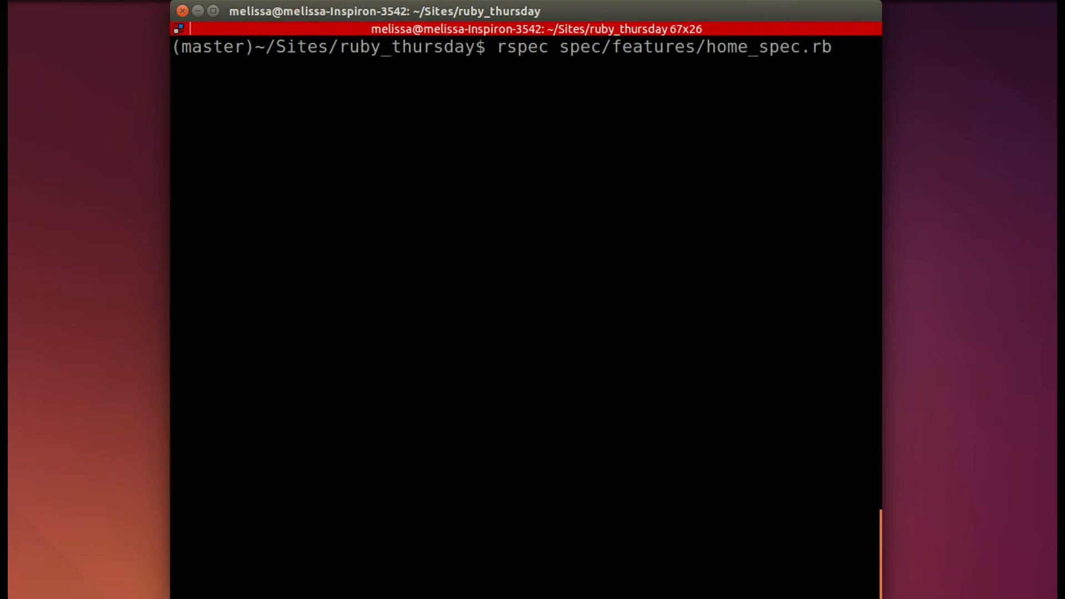
# Run rspec spec/features/home_spec.rb to 1 example, 0 failures, then start git status
pyautogui.press('Return')
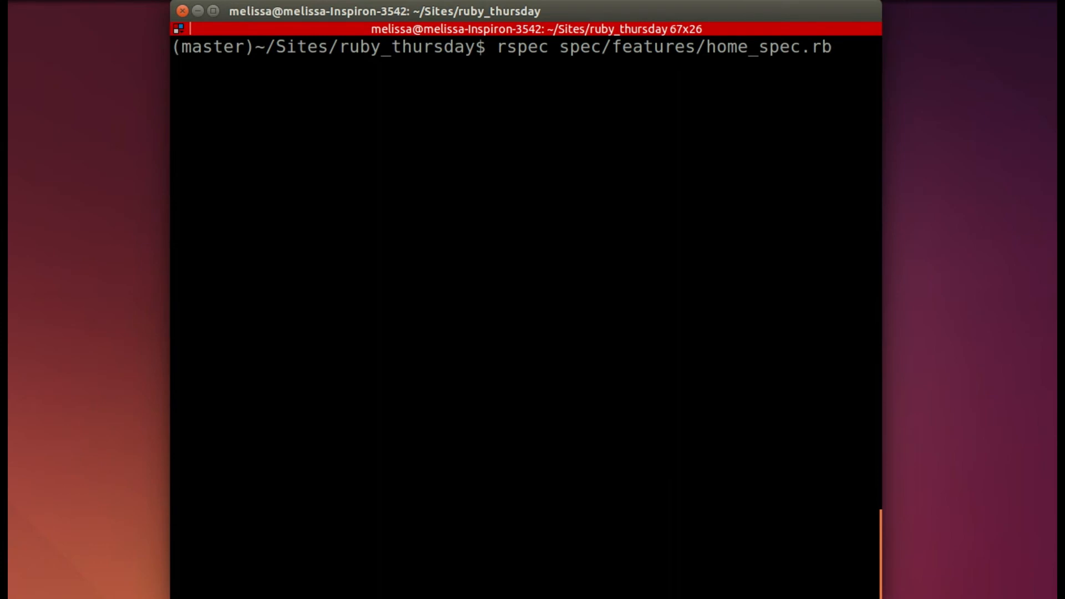
pyautogui.press('Return')
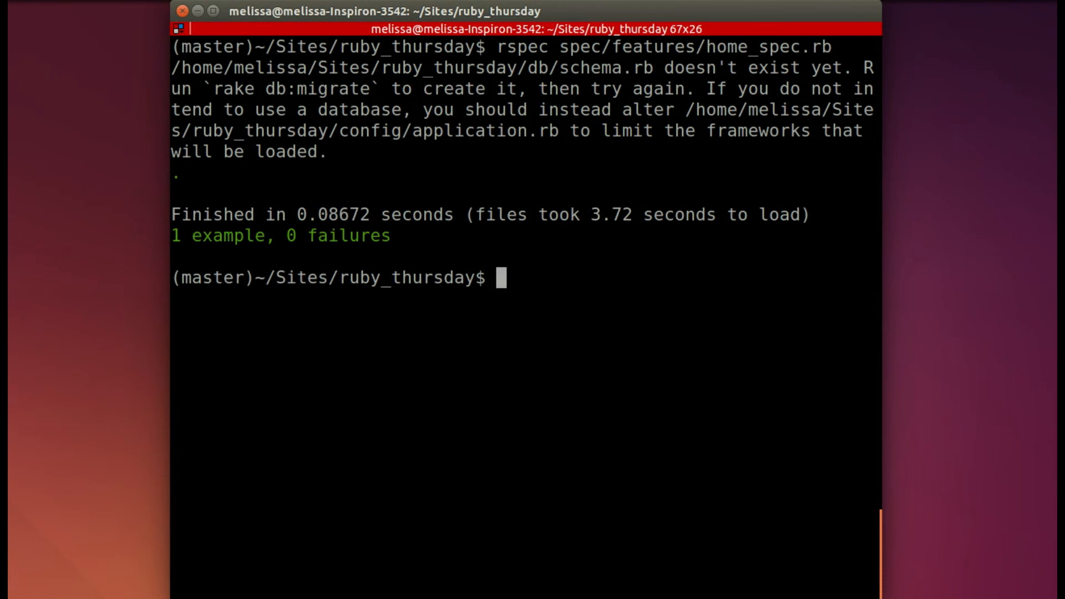
pyautogui.moveTo(621, 264)
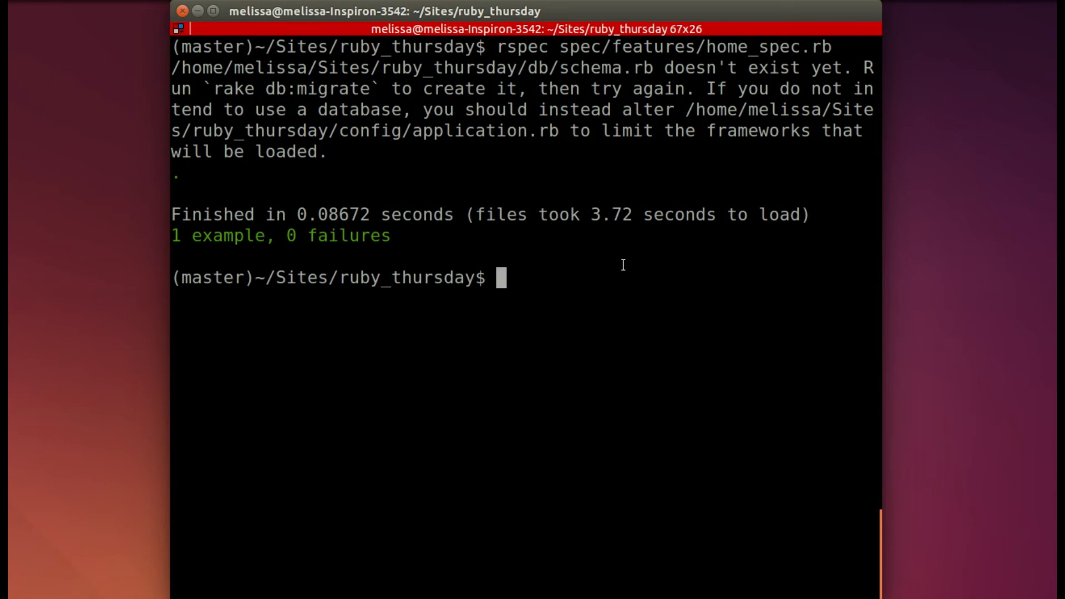
pyautogui.moveTo(701, 241)
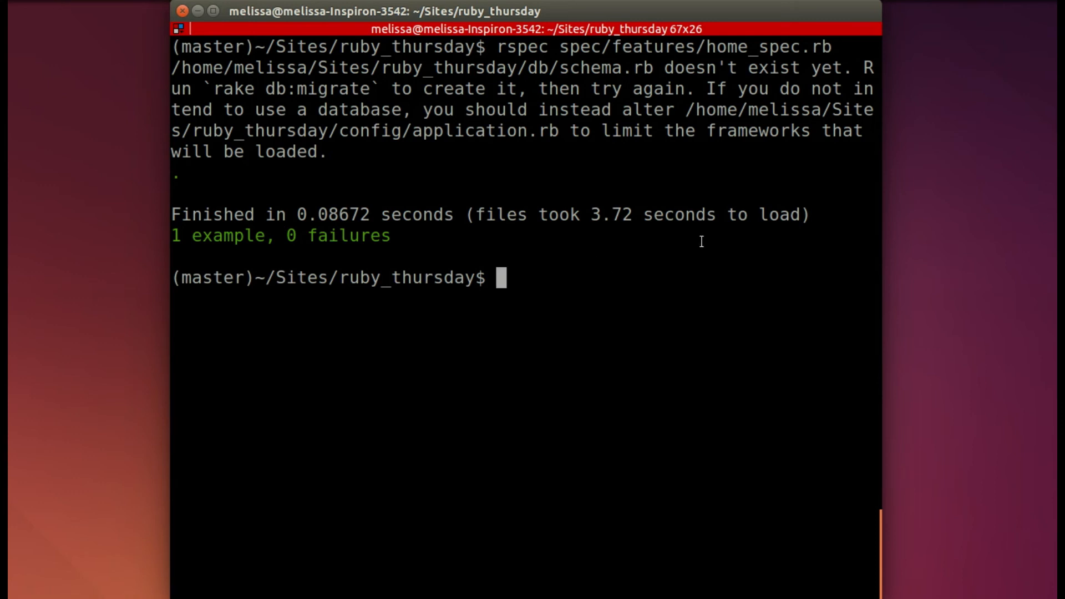
pyautogui.write('git status')
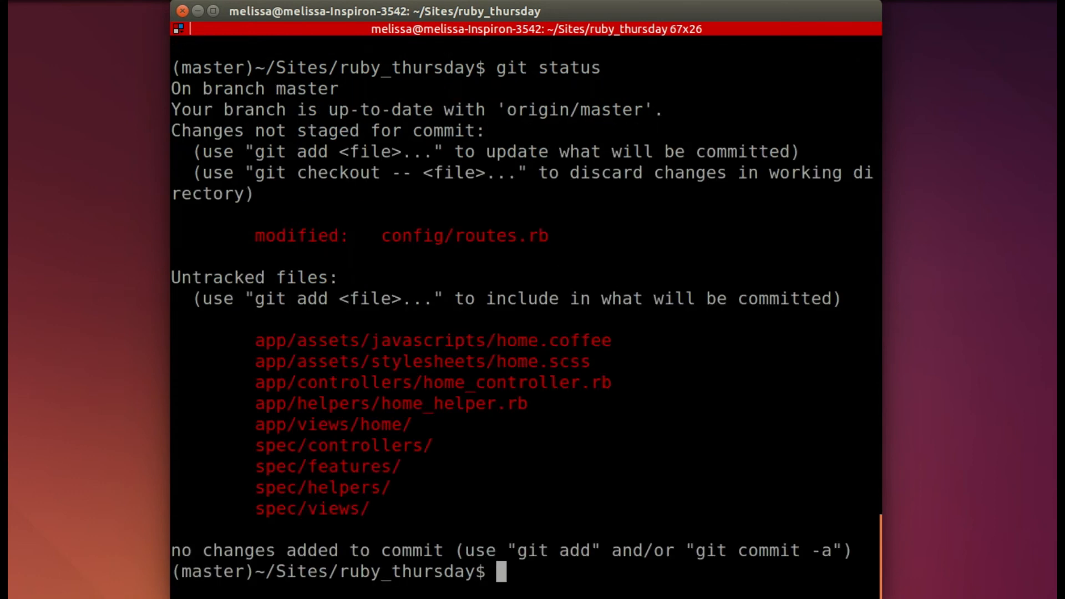
pyautogui.moveTo(666, 255)
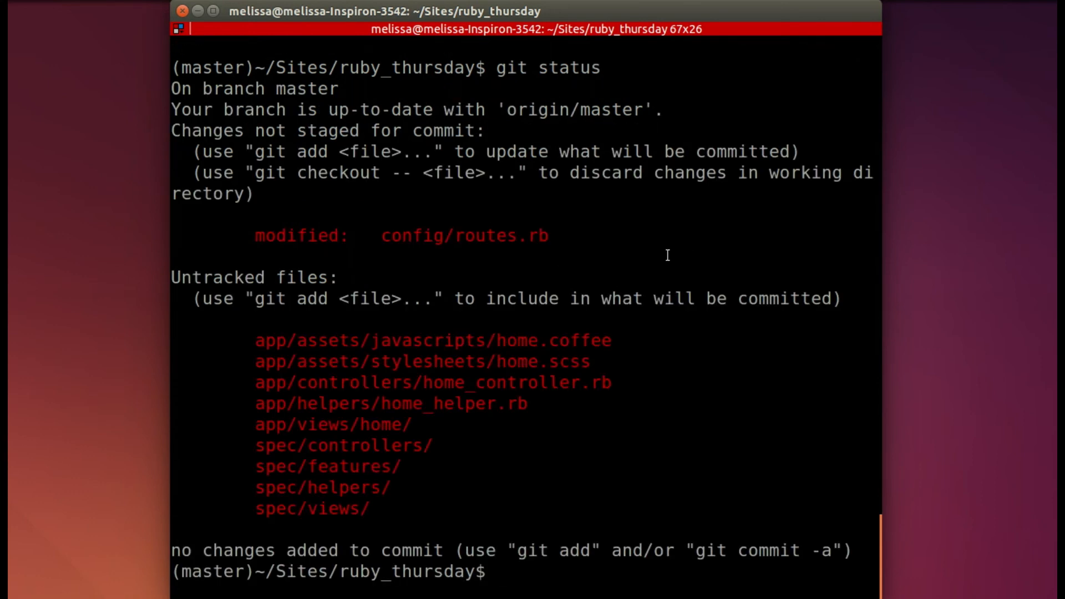
pyautogui.moveTo(639, 390)
pyautogui.write('git add .')
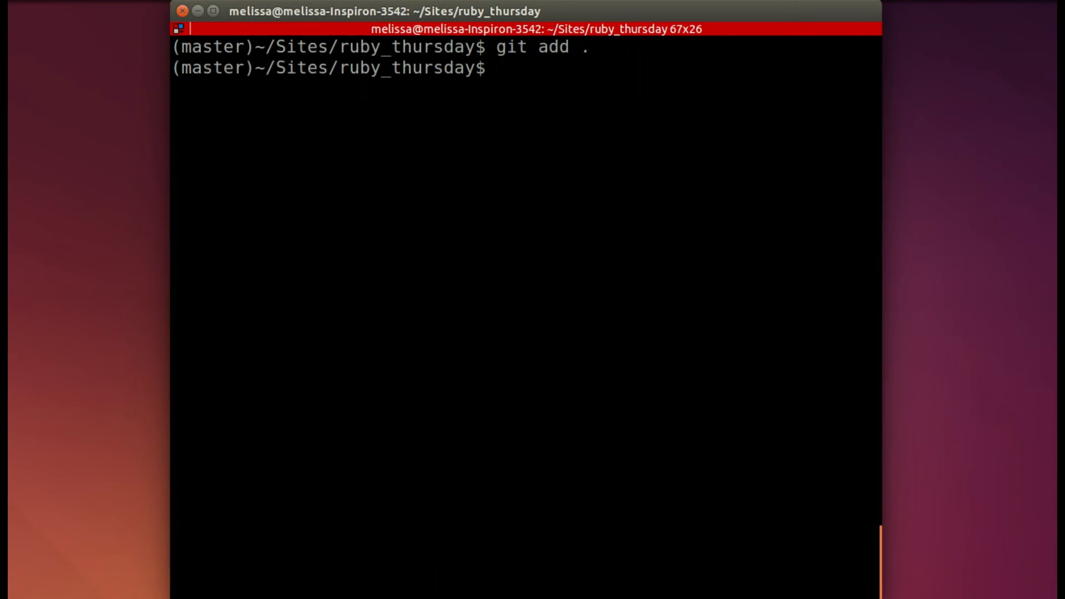
# Commit everything with the message "Add home controller for root path"
pyautogui.write('git commit -')
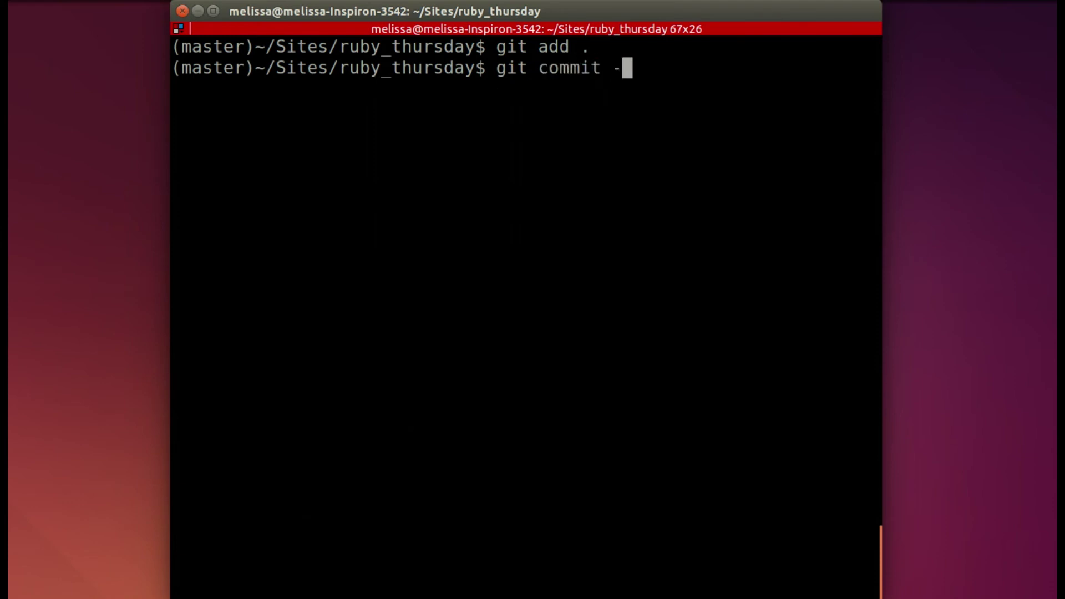
pyautogui.write('m "')
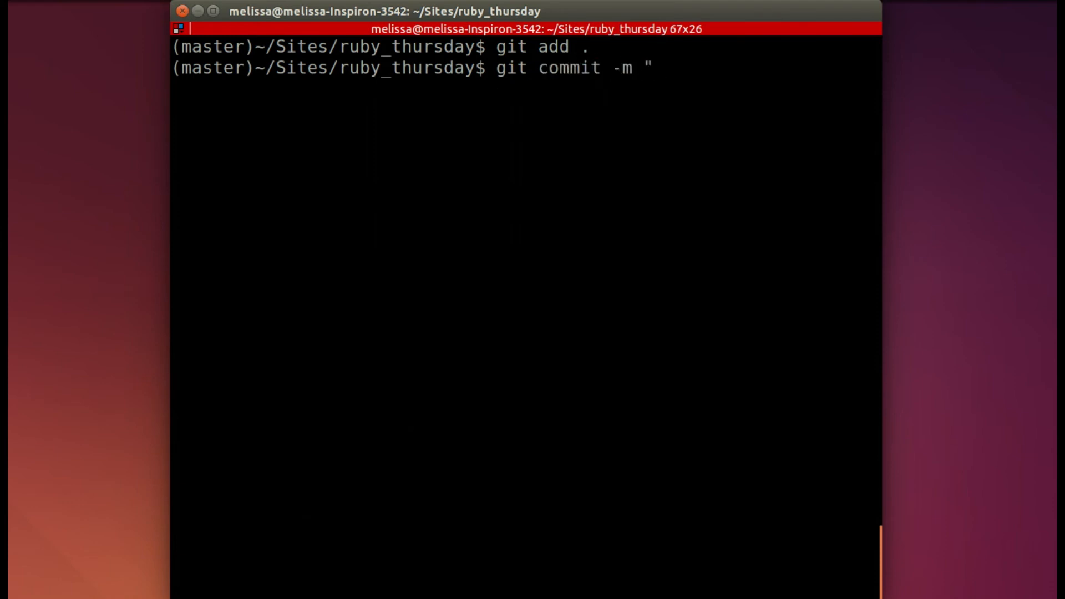
pyautogui.write('Add')
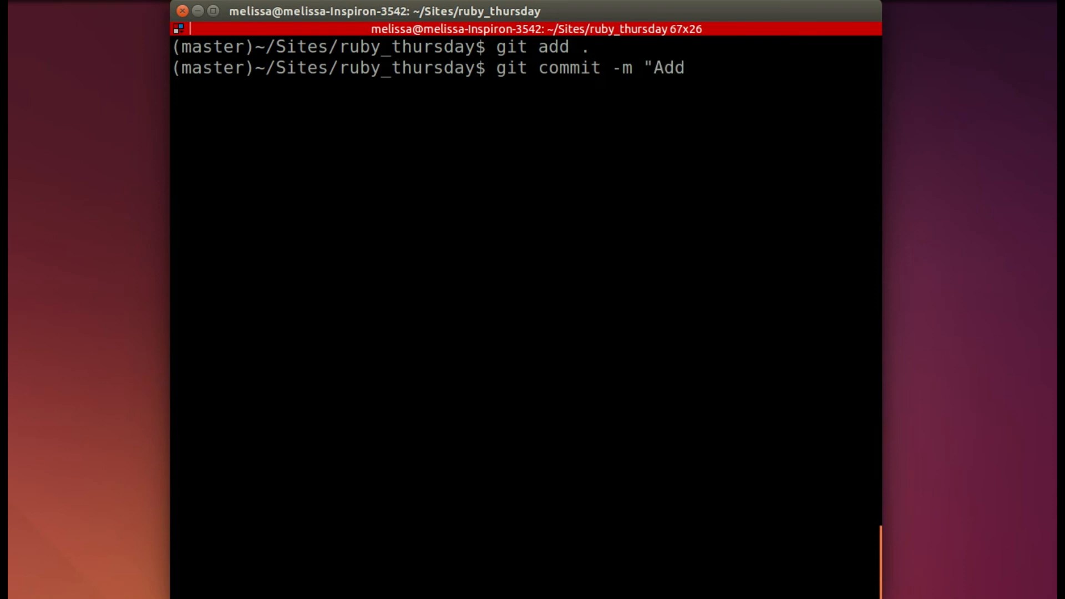
pyautogui.write('home con')
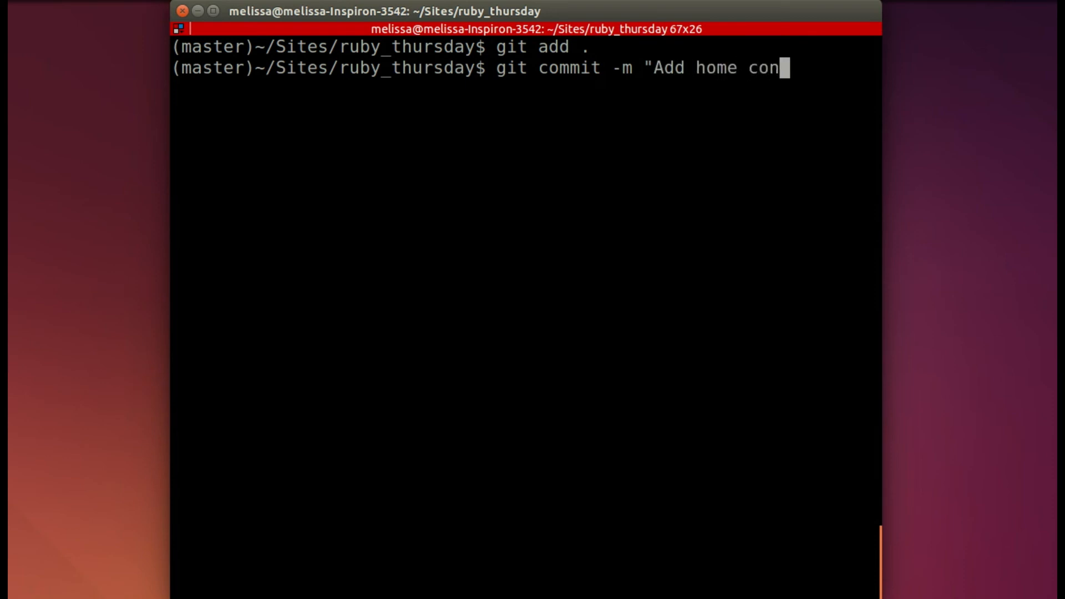
pyautogui.write('troll')
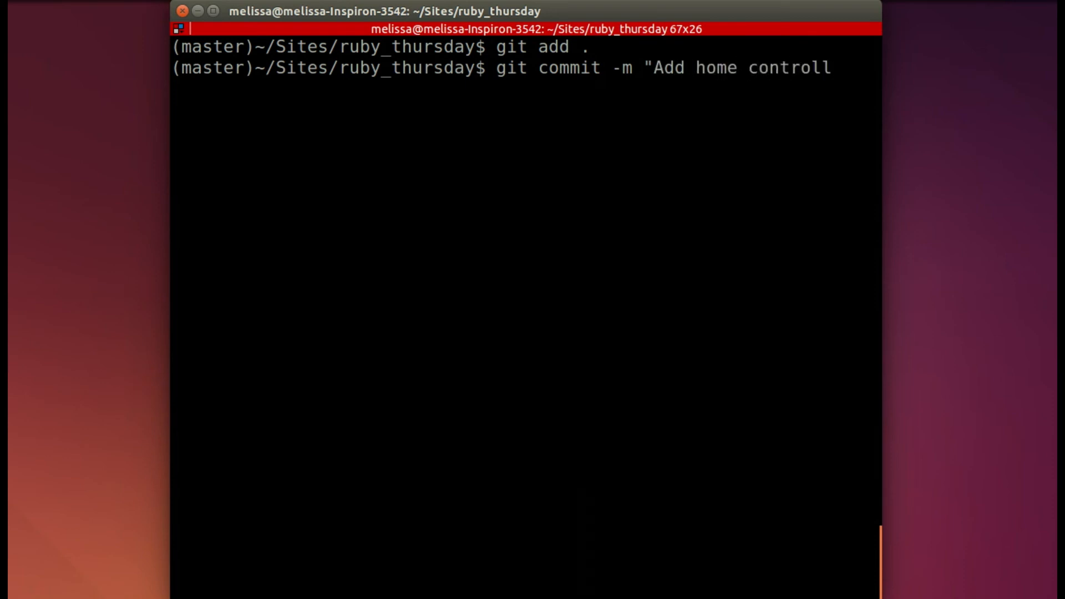
pyautogui.write('er')
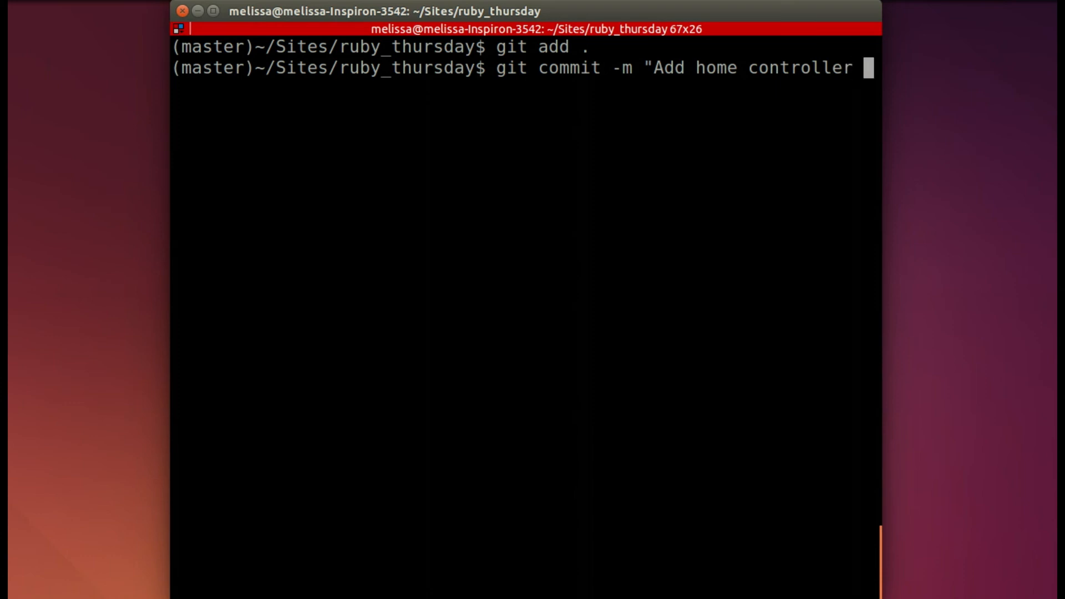
pyautogui.write('for root')
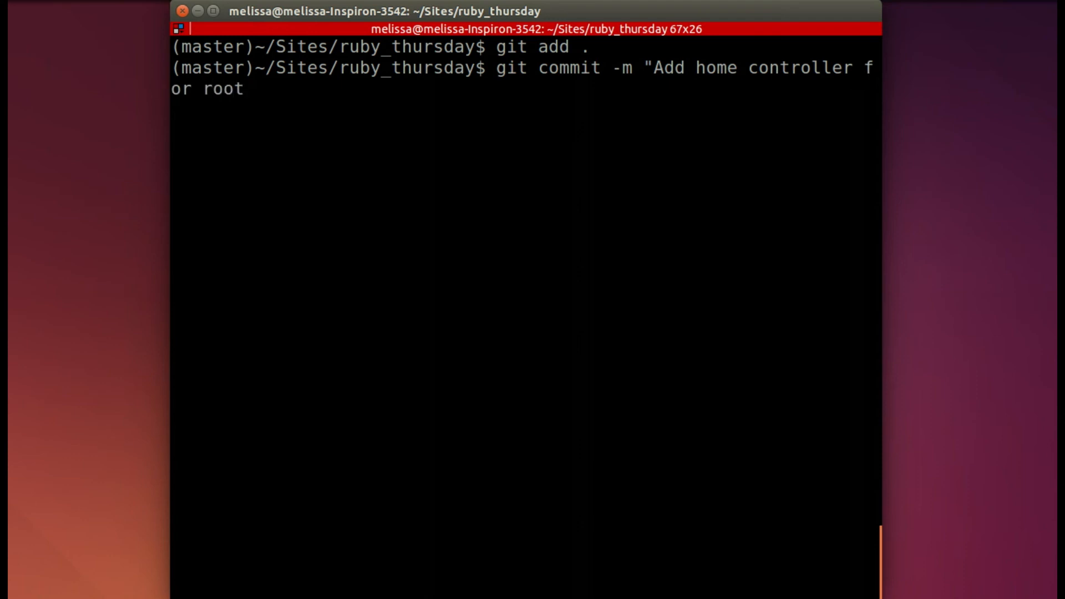
pyautogui.write('path')
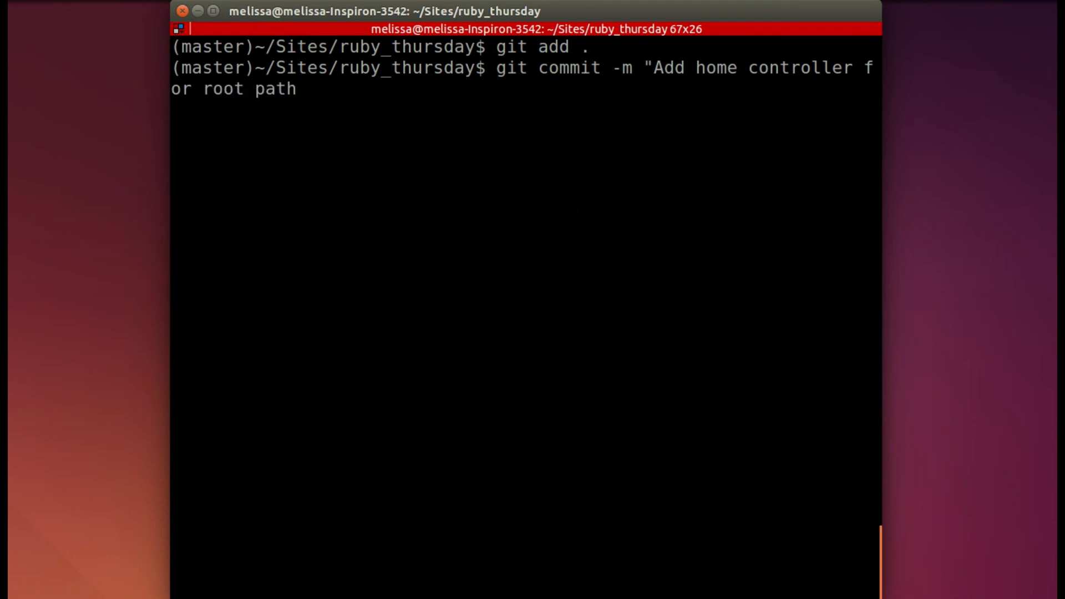
pyautogui.press('Return')
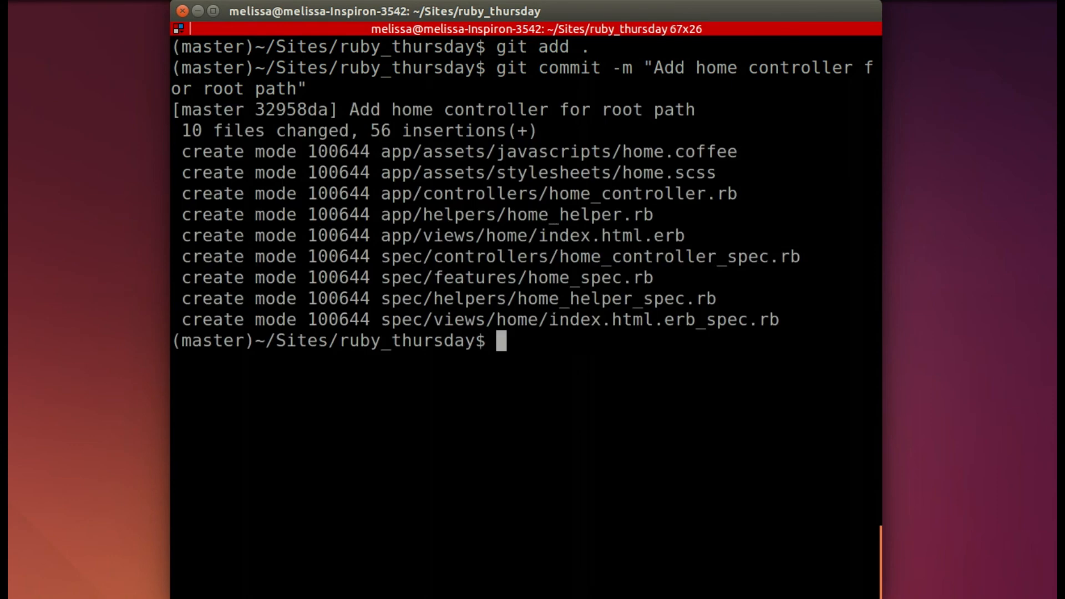
pyautogui.write('git')
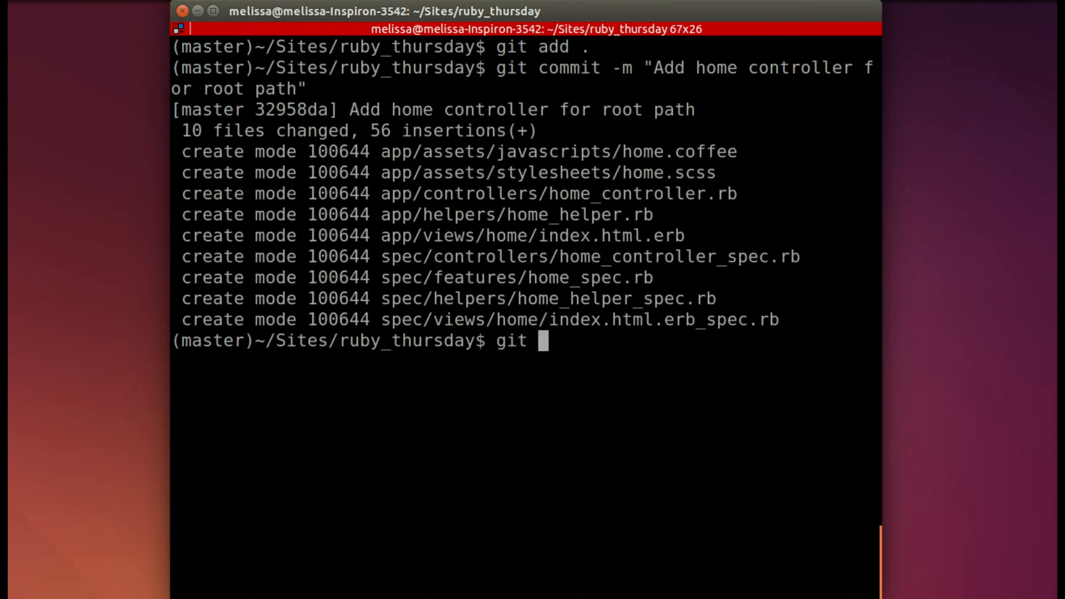
# Push the commit with git push origin master and bring home_spec.rb back up in the editor
pyautogui.write('push origin master')
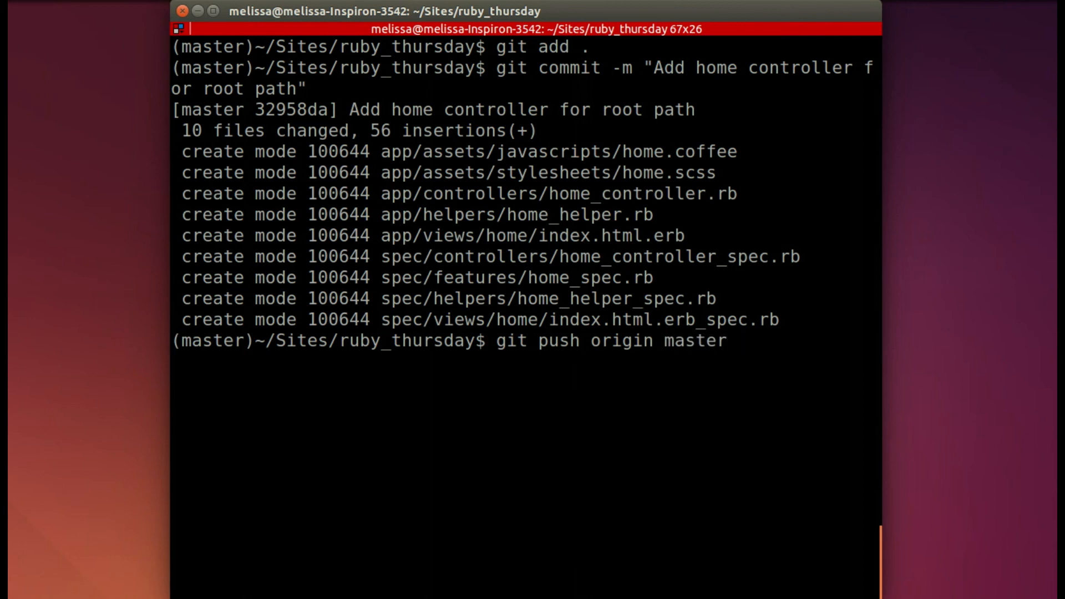
pyautogui.press('Return')
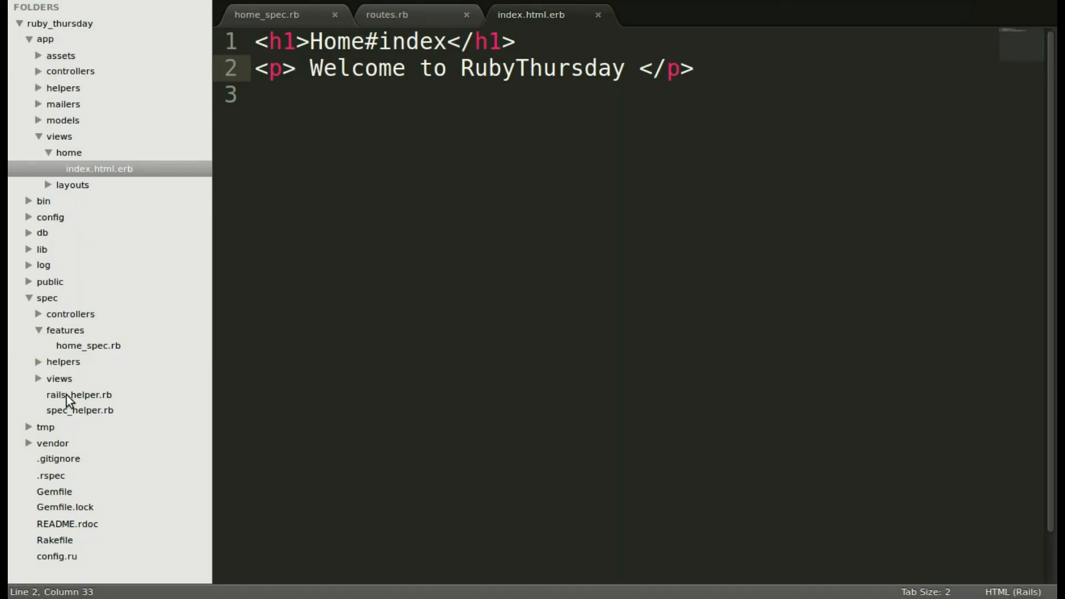
pyautogui.click(88, 345)
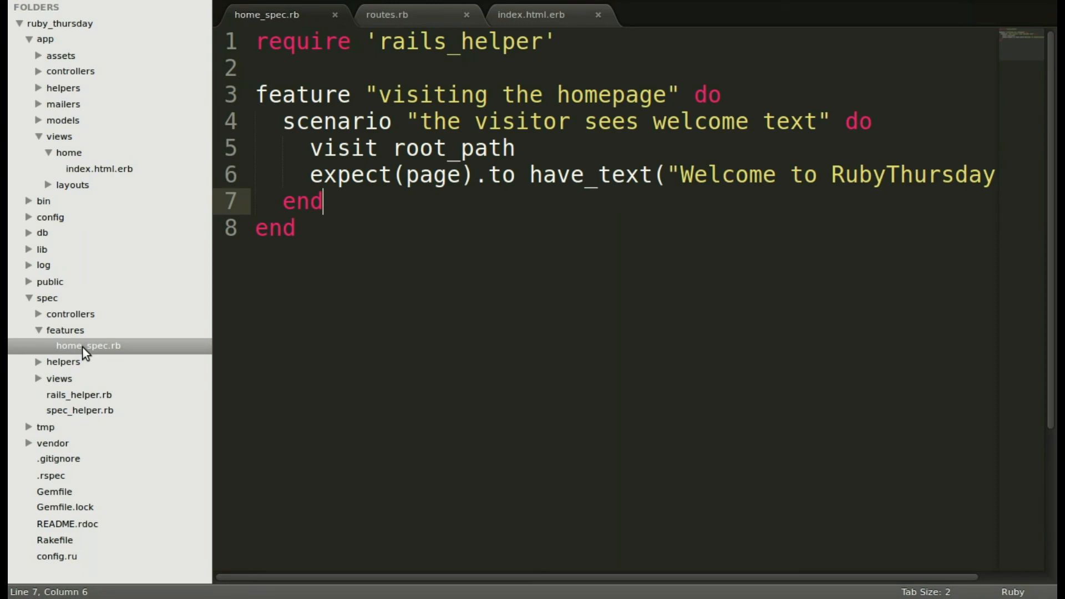